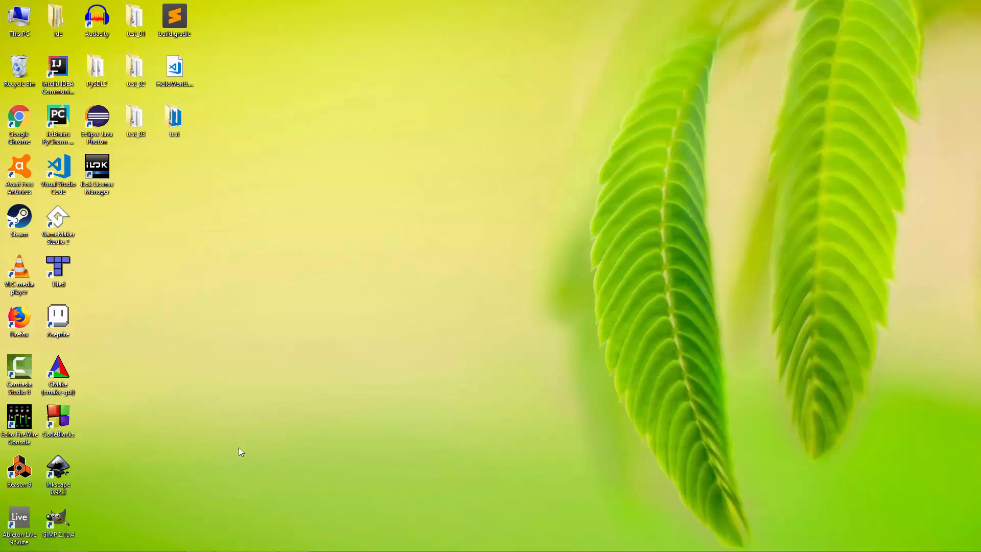
{"action": "mouse_move", "coordinate": [240, 463]}
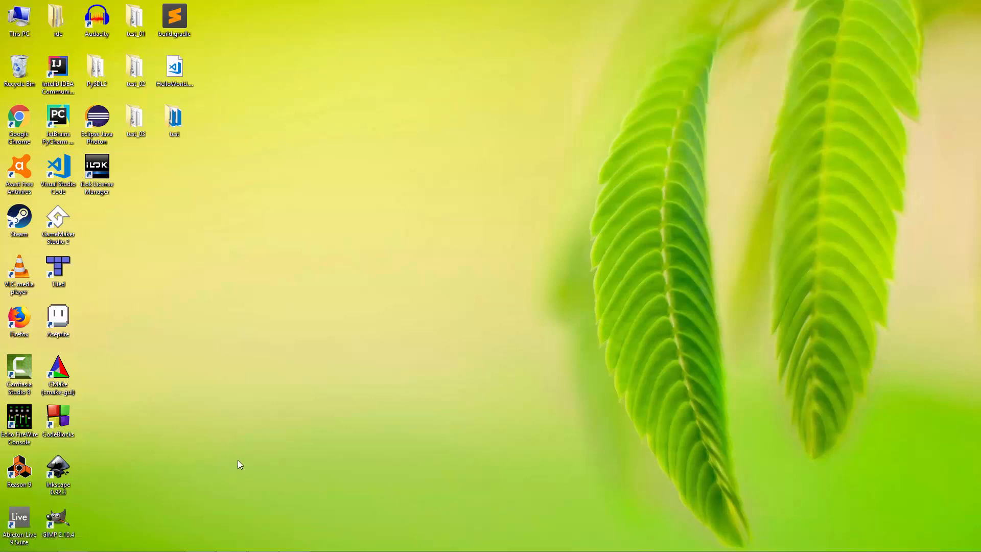
{"action": "mouse_move", "coordinate": [238, 425]}
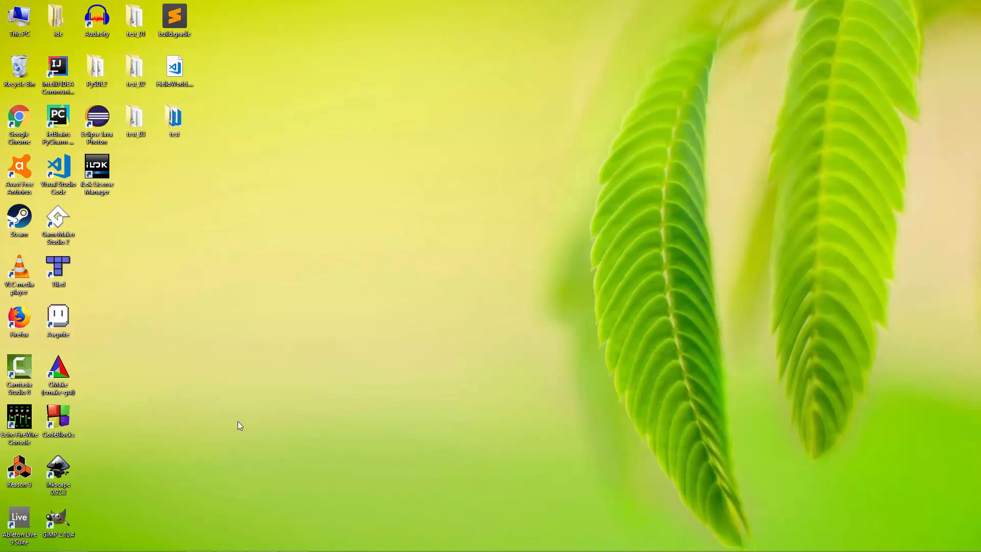
{"action": "mouse_move", "coordinate": [240, 427]}
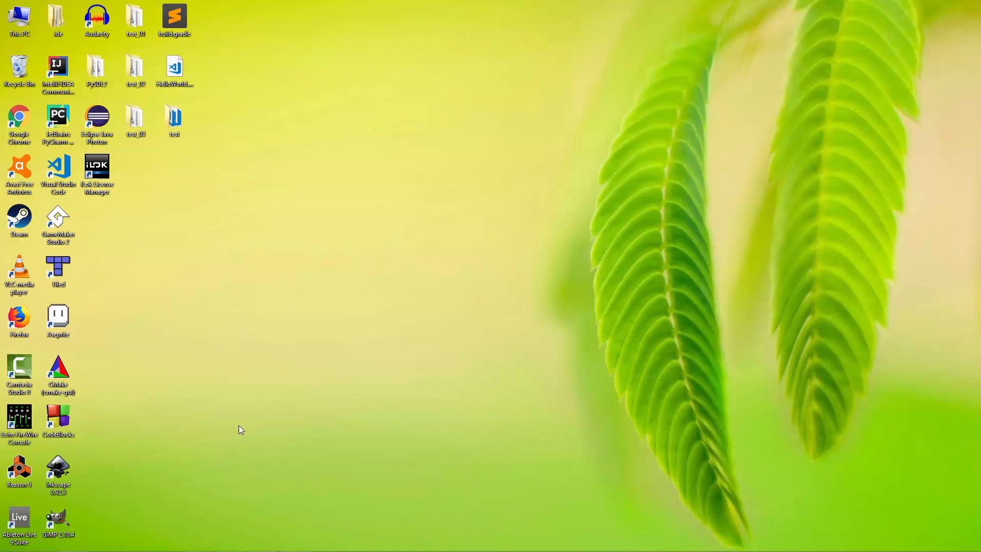
{"action": "mouse_move", "coordinate": [245, 377]}
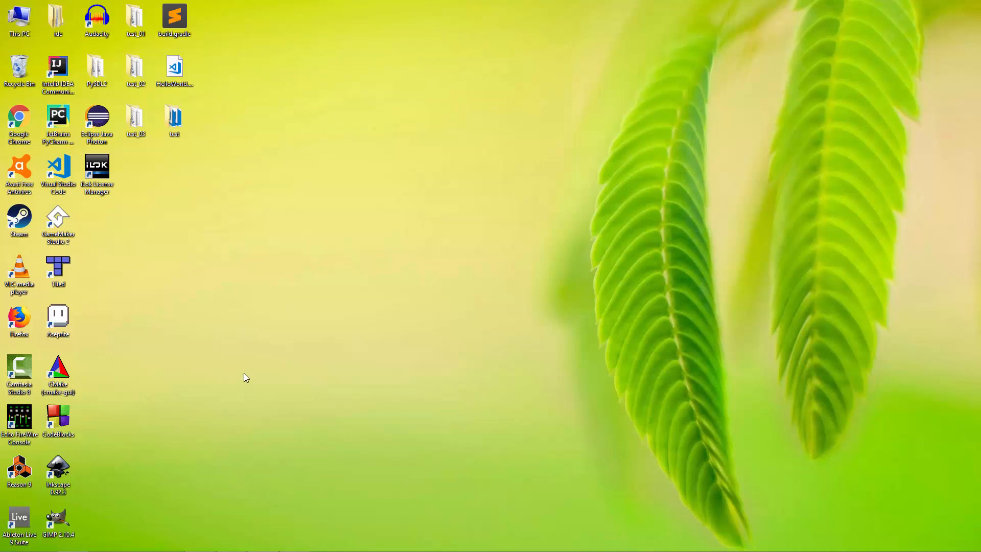
{"action": "mouse_move", "coordinate": [280, 274]}
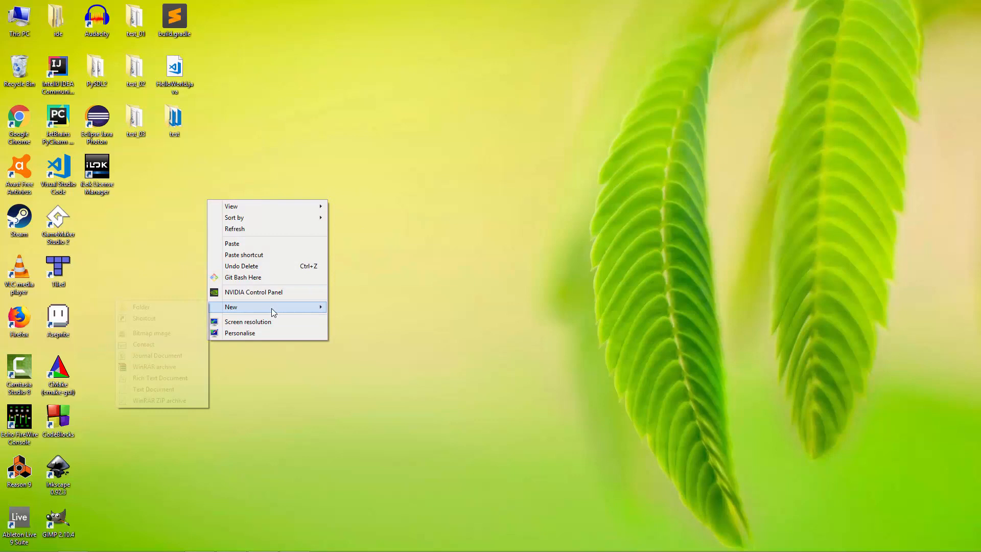
Make two new desktop folders named 'Test-workspace' and 'Test-LWJGL'.
{"action": "left_click", "coordinate": [141, 307]}
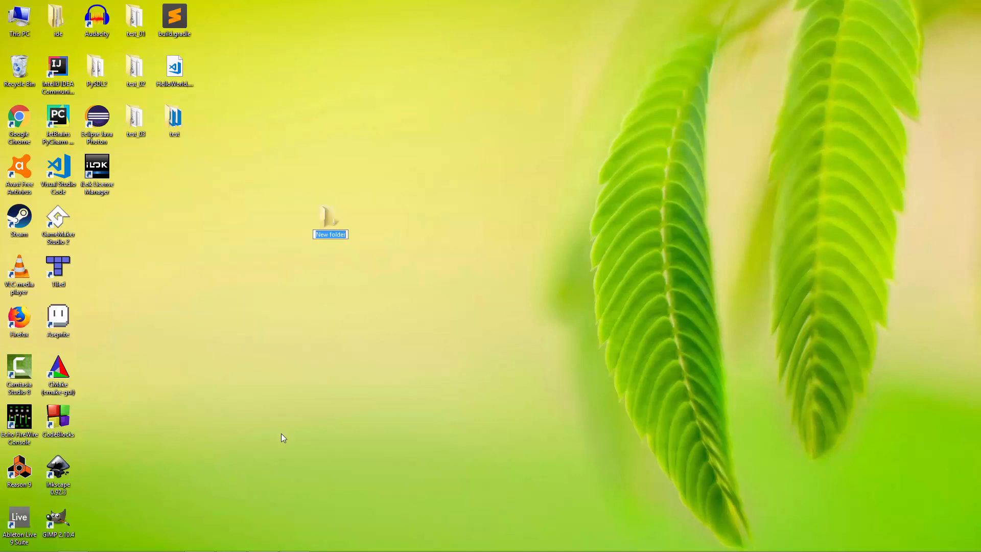
{"action": "mouse_move", "coordinate": [265, 436]}
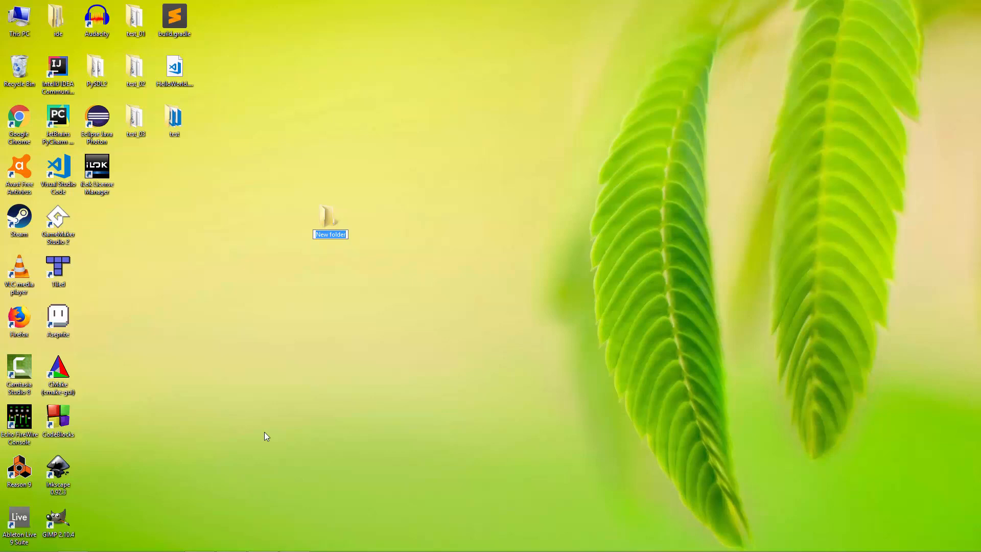
{"action": "type", "text": "Test workspace"}
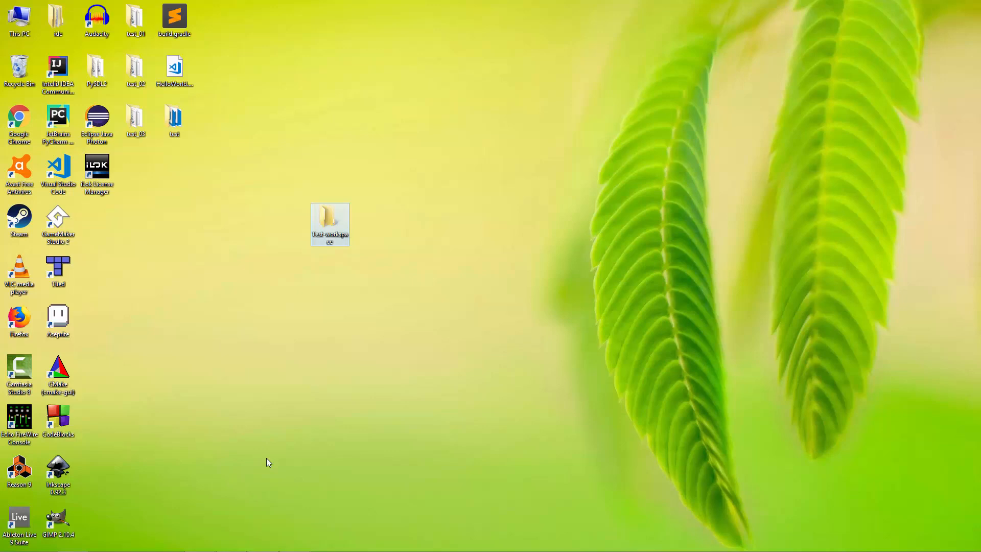
{"action": "mouse_move", "coordinate": [390, 216]}
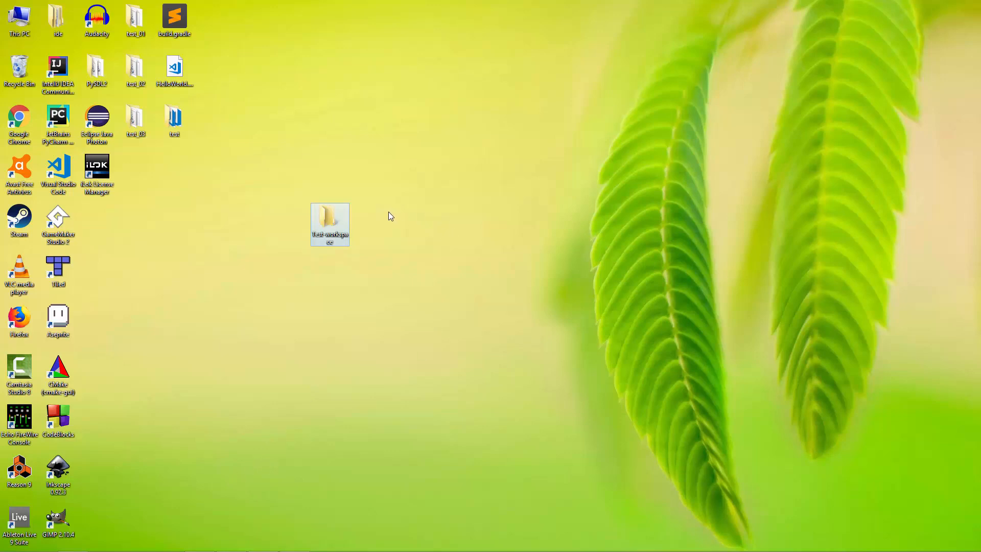
{"action": "right_click", "coordinate": [329, 223]}
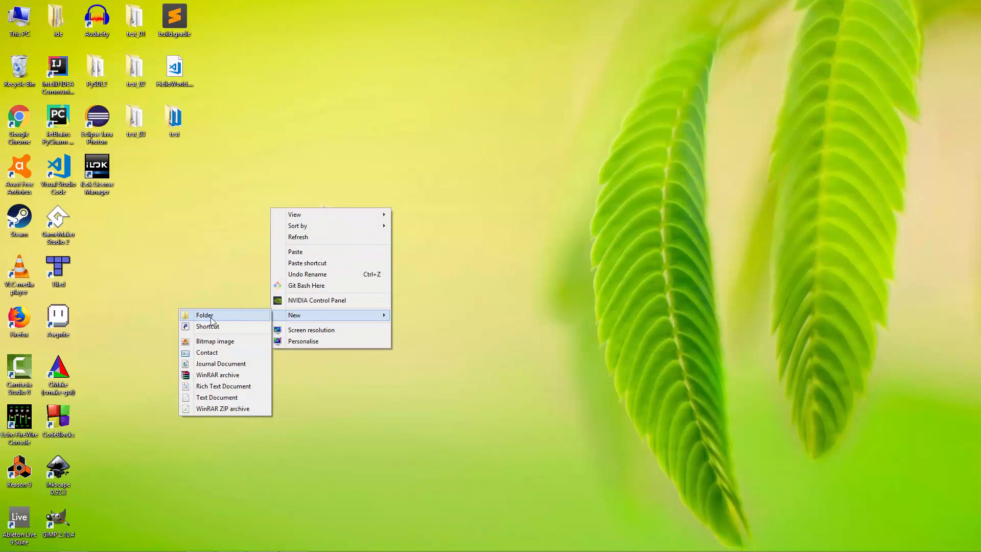
{"action": "left_click", "coordinate": [204, 315]}
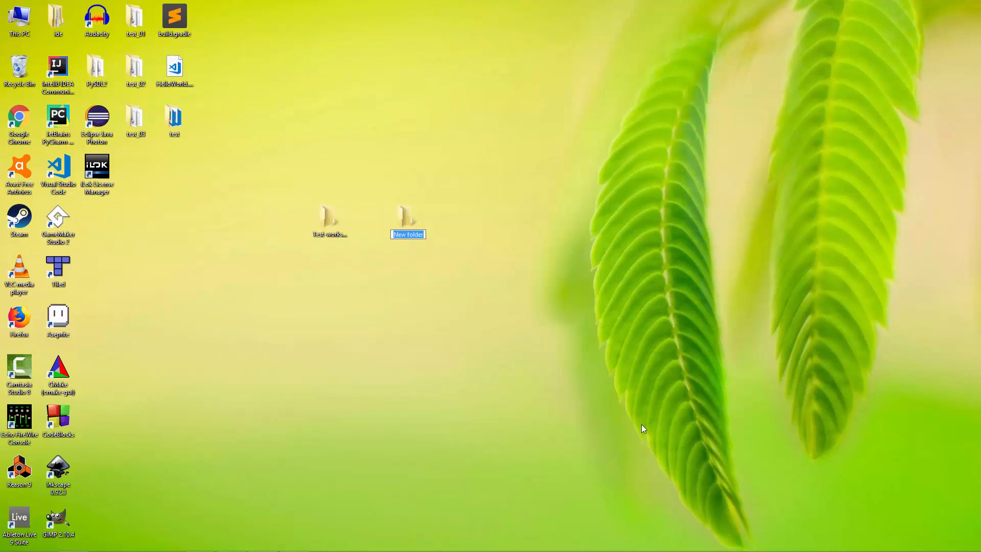
{"action": "type", "text": "Test-LWJGL"}
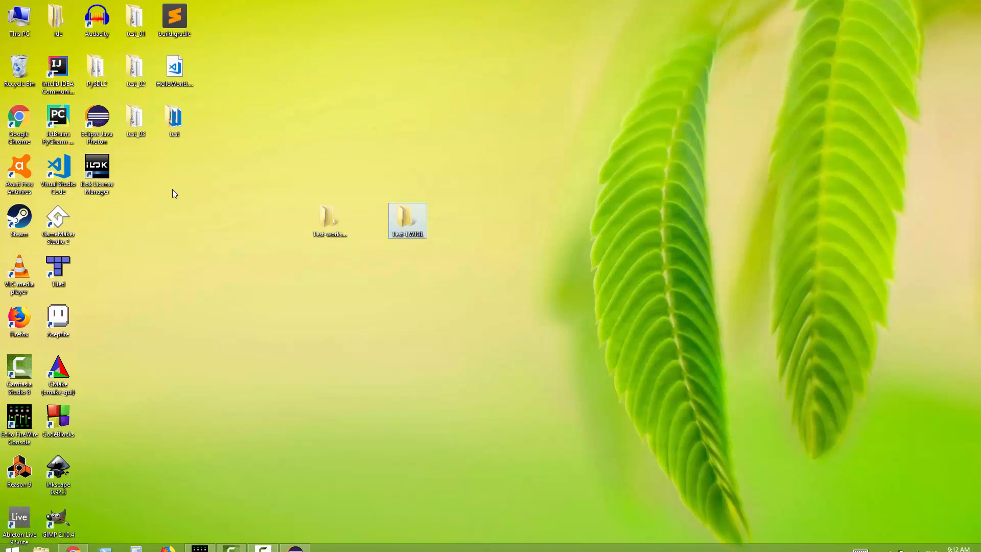
{"action": "mouse_move", "coordinate": [97, 122]}
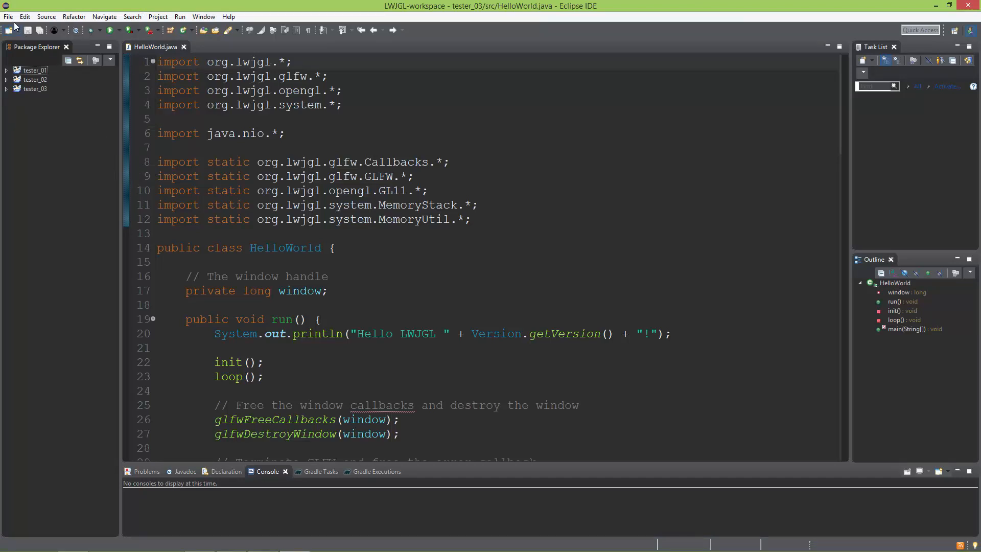
{"action": "left_click", "coordinate": [8, 16]}
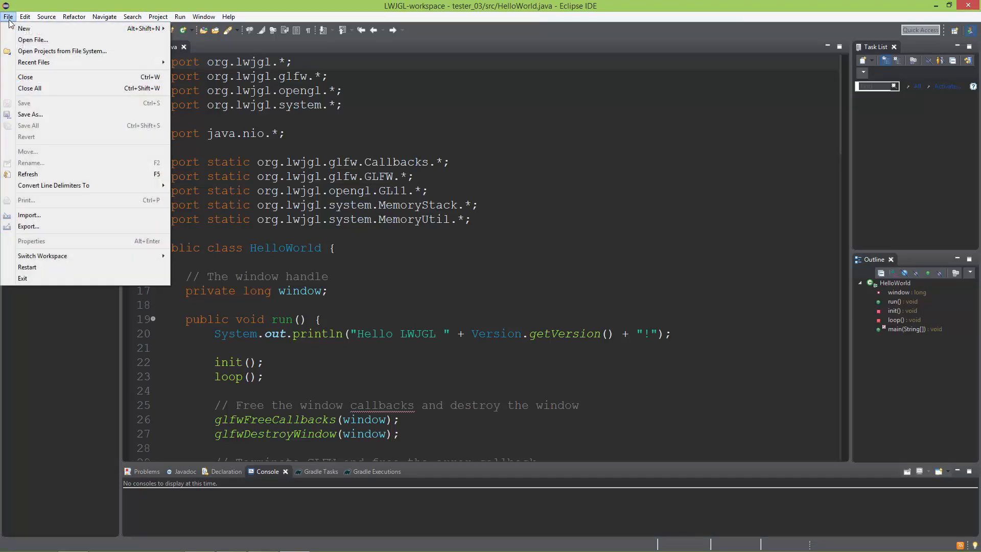
{"action": "mouse_move", "coordinate": [42, 255]}
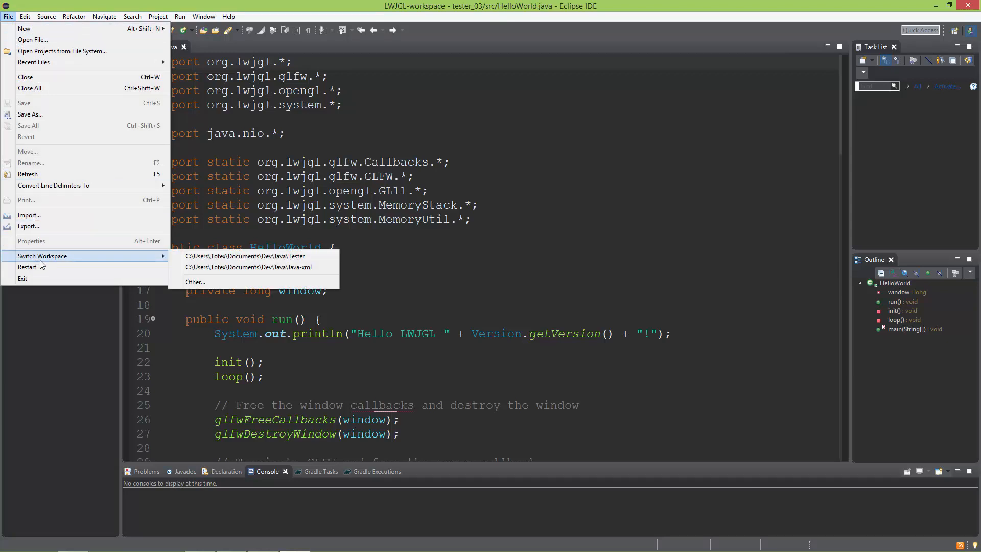
{"action": "left_click", "coordinate": [195, 281]}
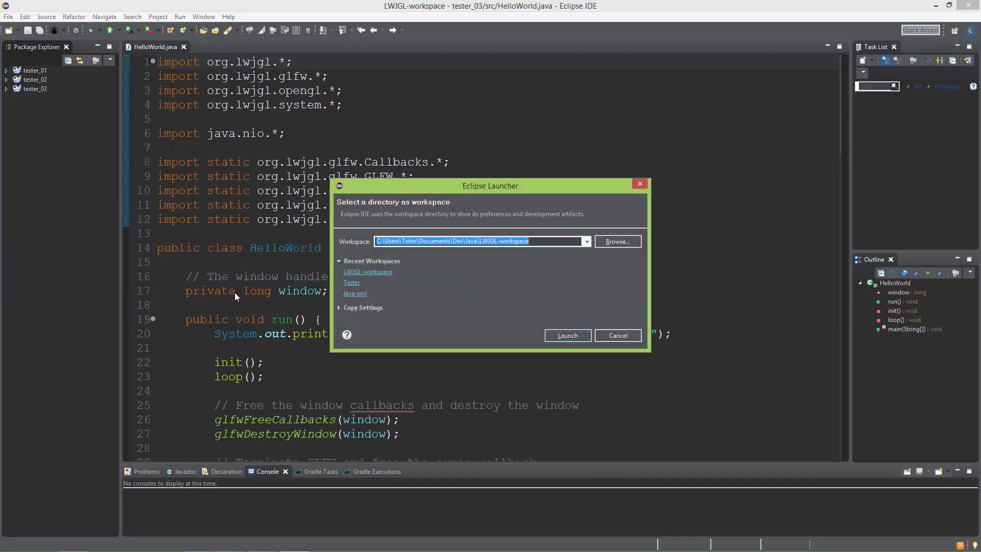
{"action": "left_click_drag", "start_coordinate": [490, 186], "coordinate": [401, 86]}
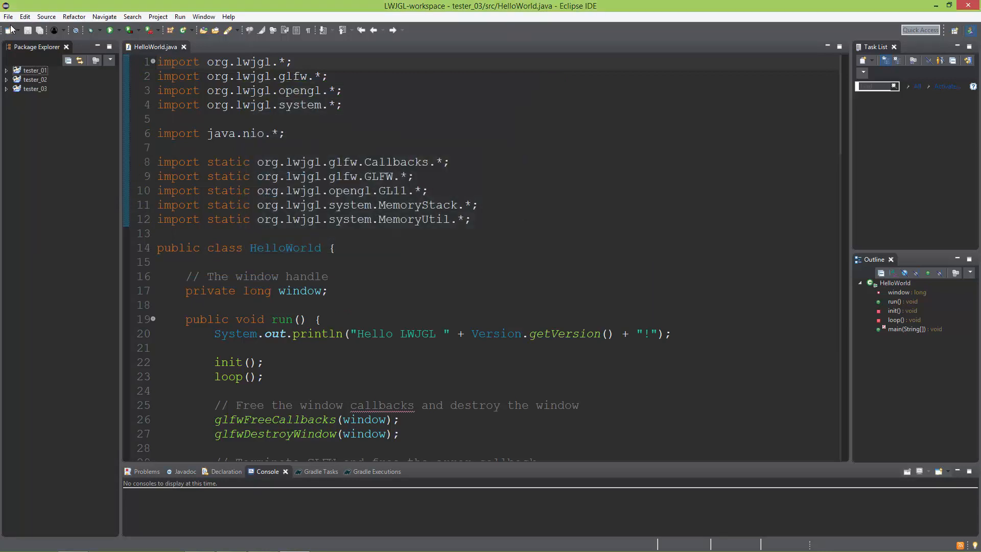
{"action": "left_click", "coordinate": [8, 16]}
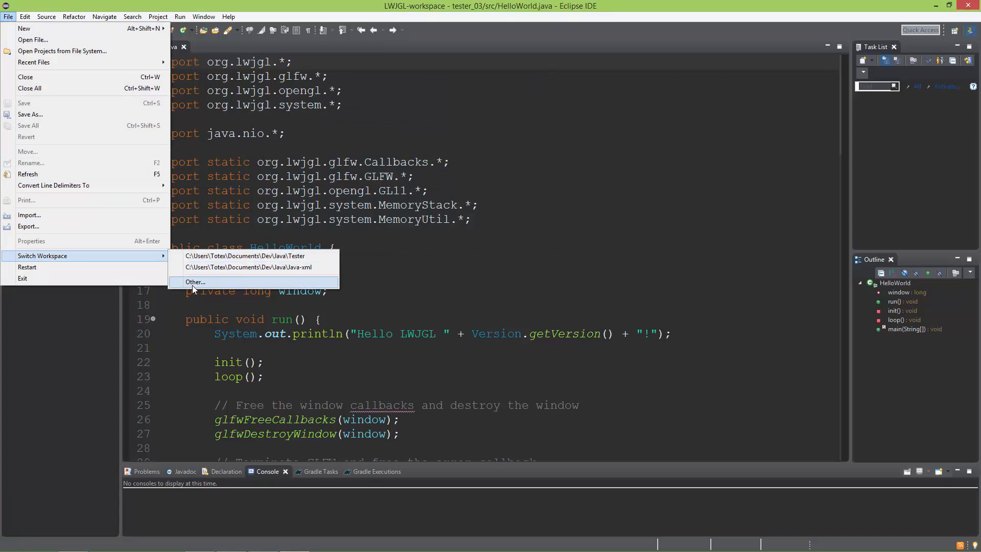
{"action": "left_click", "coordinate": [195, 282]}
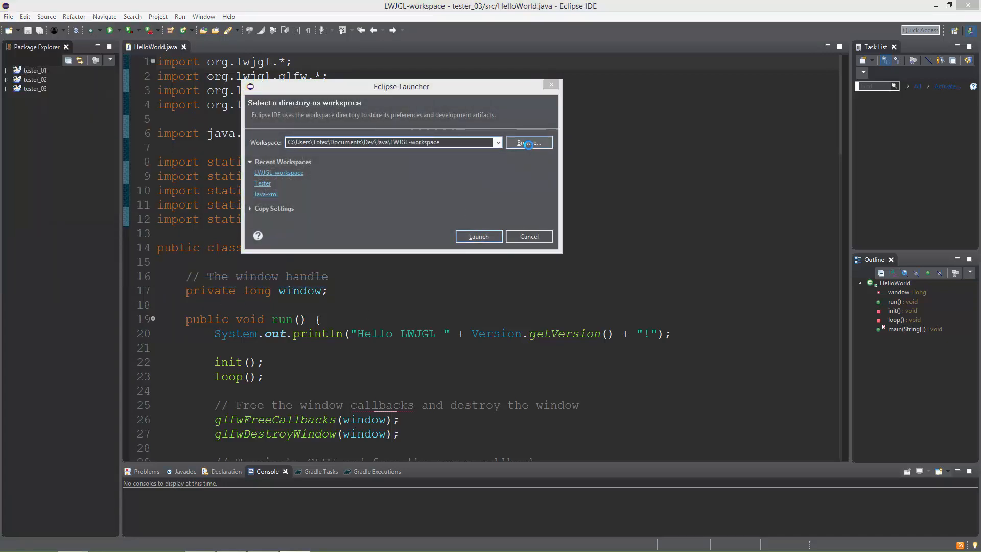
{"action": "left_click", "coordinate": [527, 142]}
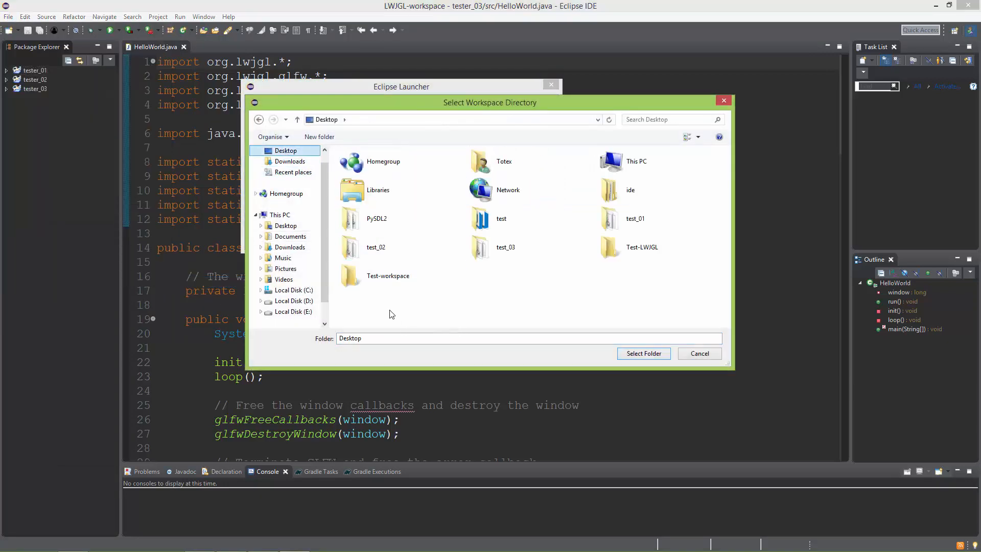
{"action": "left_click", "coordinate": [388, 275]}
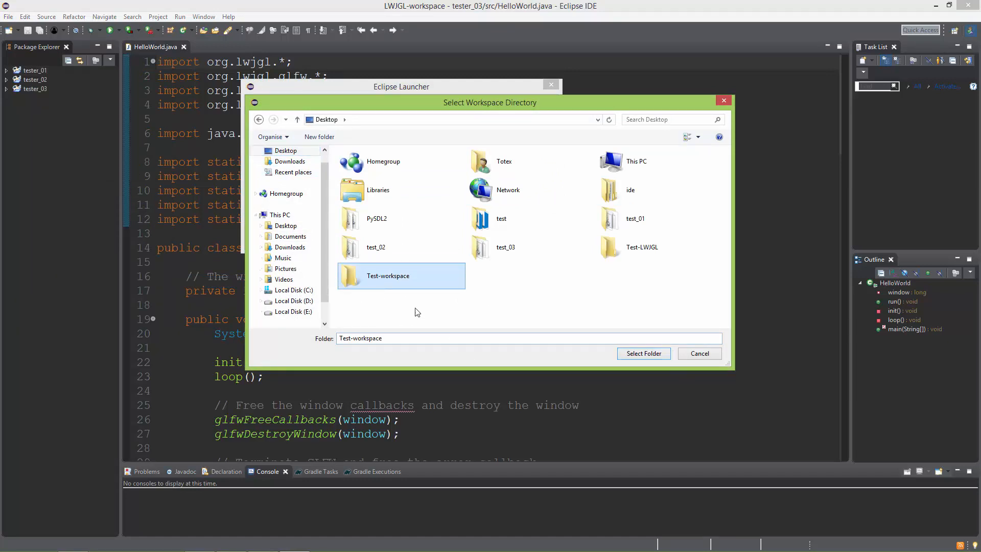
{"action": "left_click", "coordinate": [643, 354]}
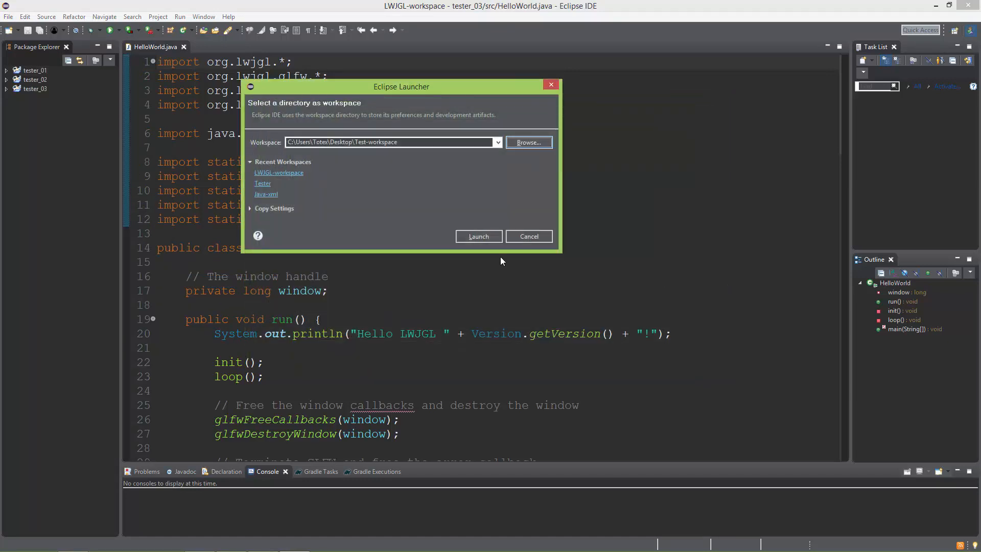
{"action": "left_click", "coordinate": [477, 236]}
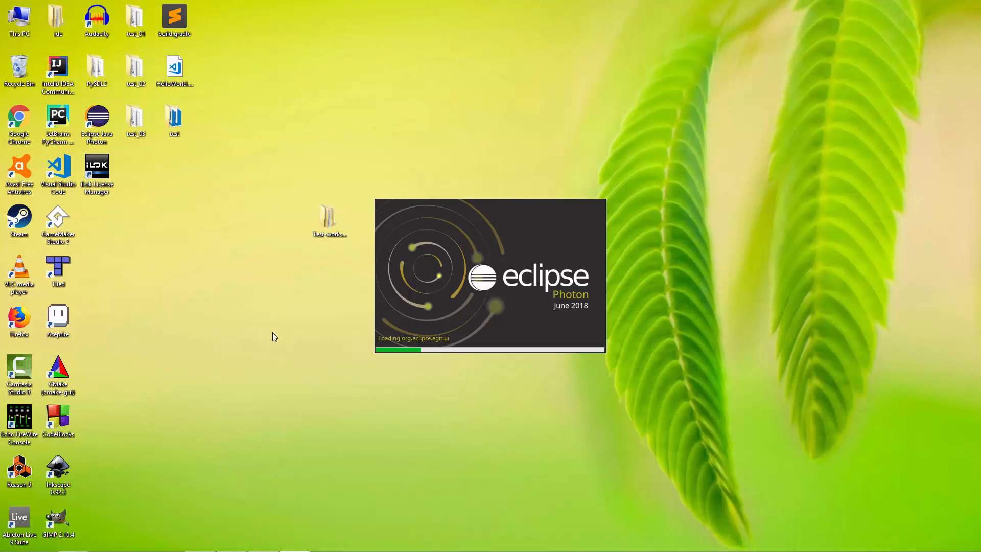
{"action": "mouse_move", "coordinate": [274, 337]}
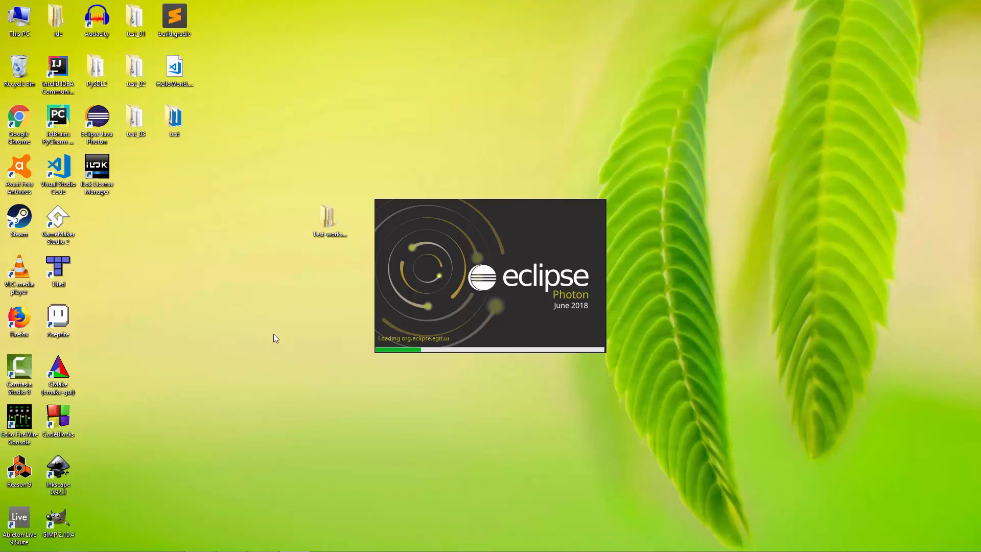
{"action": "mouse_move", "coordinate": [258, 376]}
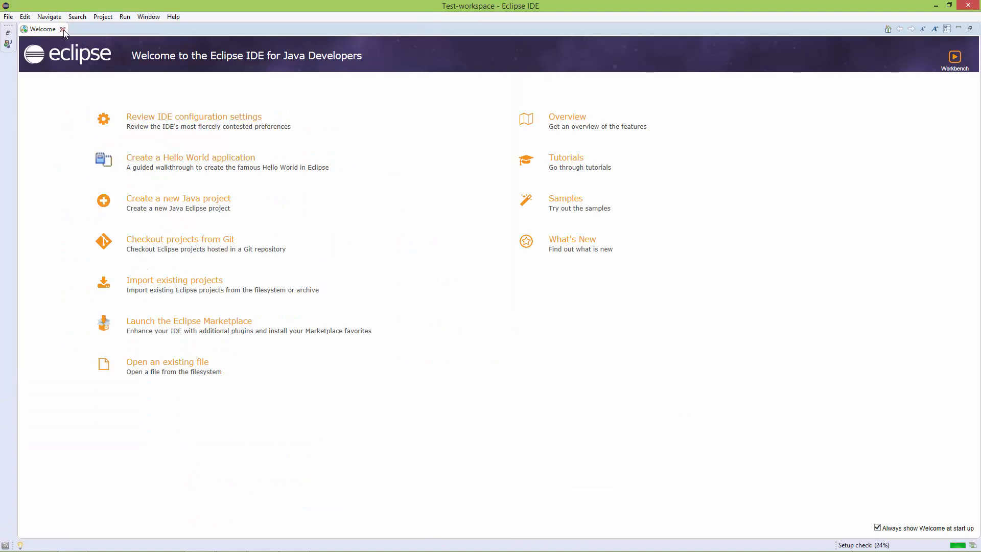
Close the Welcome tab in the restarted Test-workspace workbench.
{"action": "left_click", "coordinate": [63, 29]}
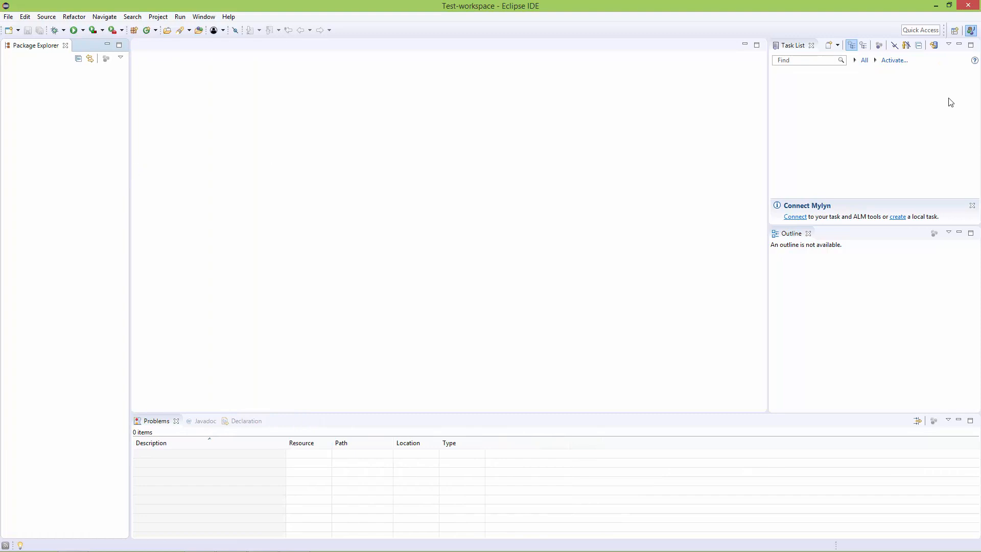
{"action": "mouse_move", "coordinate": [935, 5]}
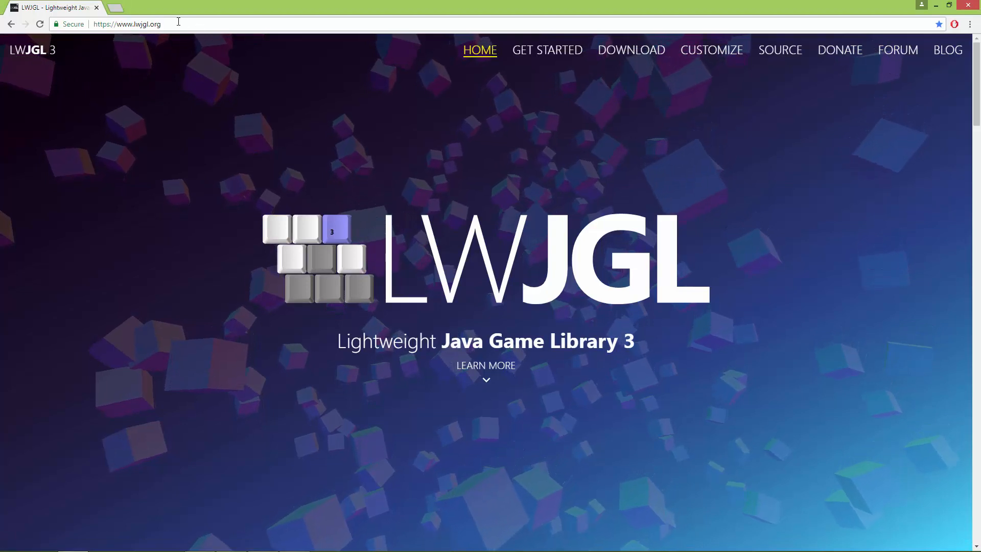
Navigate from the lwjgl.org home page to its CUSTOMIZE page.
{"action": "left_click", "coordinate": [128, 24]}
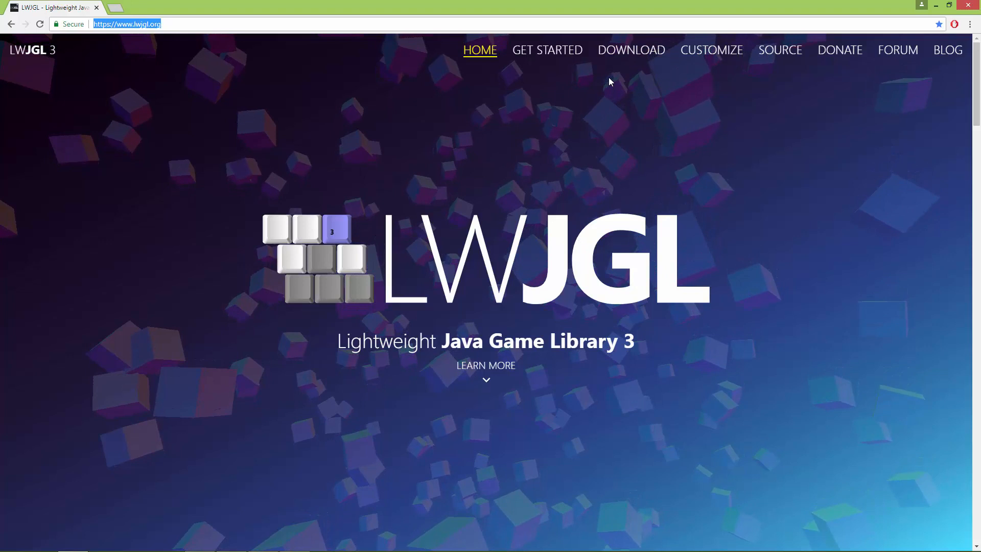
{"action": "mouse_move", "coordinate": [710, 50]}
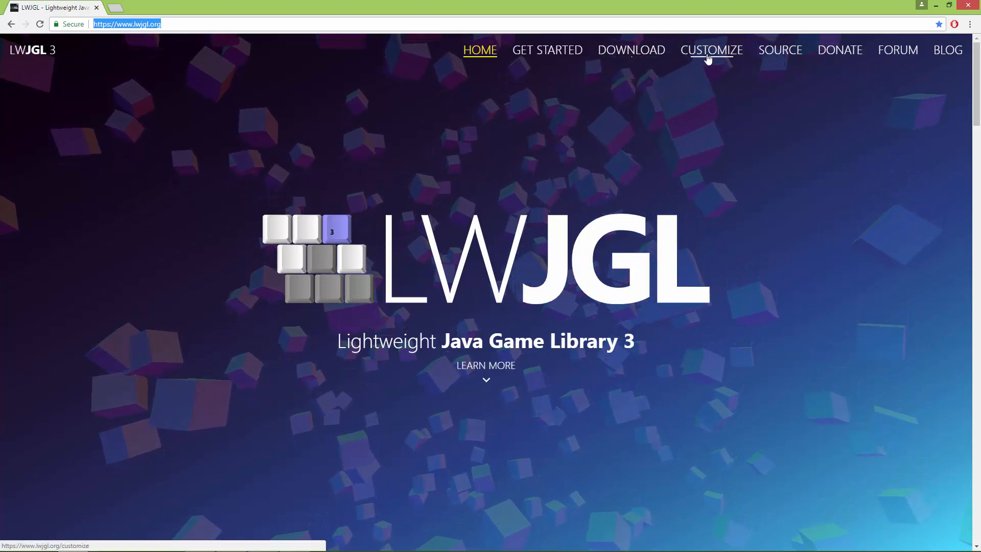
{"action": "left_click", "coordinate": [710, 50]}
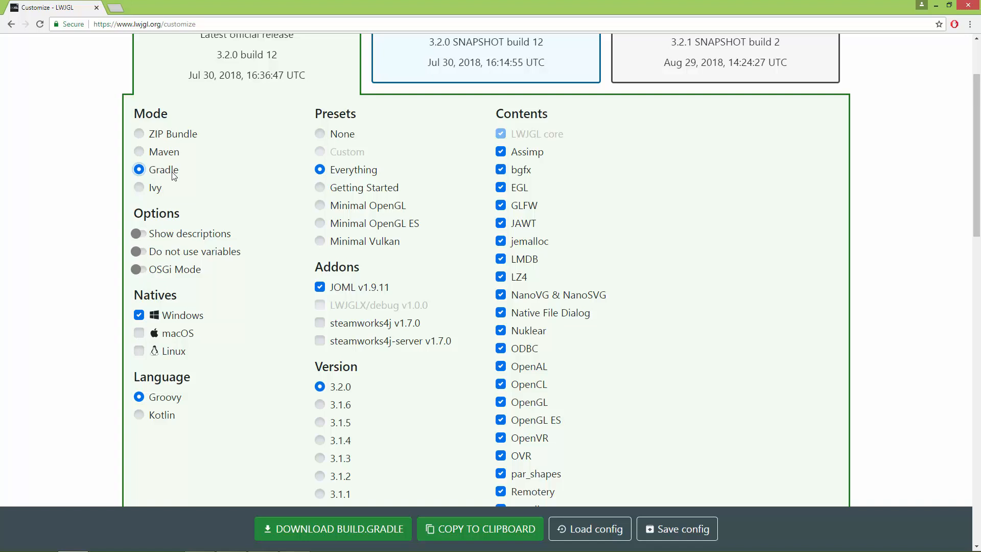
{"action": "mouse_move", "coordinate": [139, 169]}
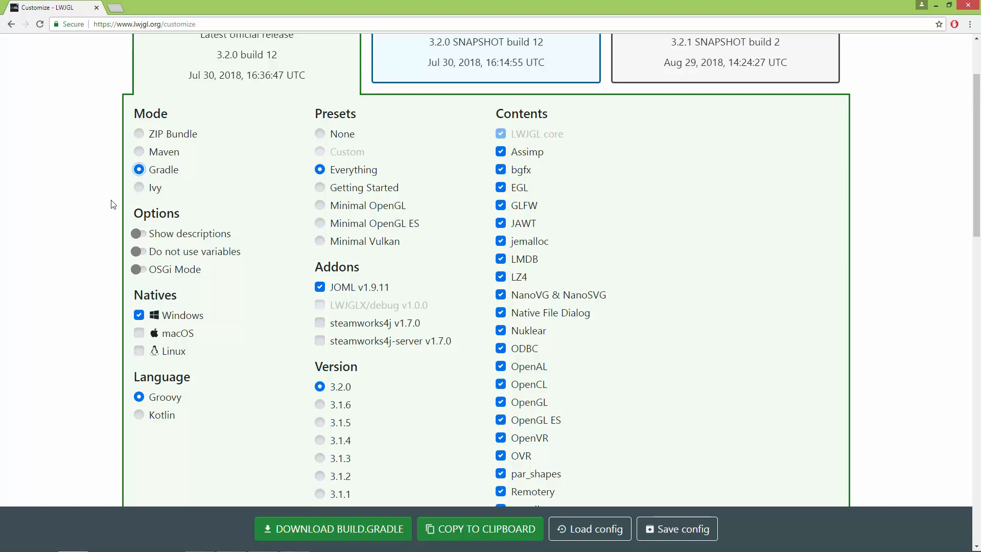
Review the generated LWJGL 3.2.0 Windows Gradle script and download build.gradle.
{"action": "scroll", "scroll_direction": "down", "scroll_amount": 3}
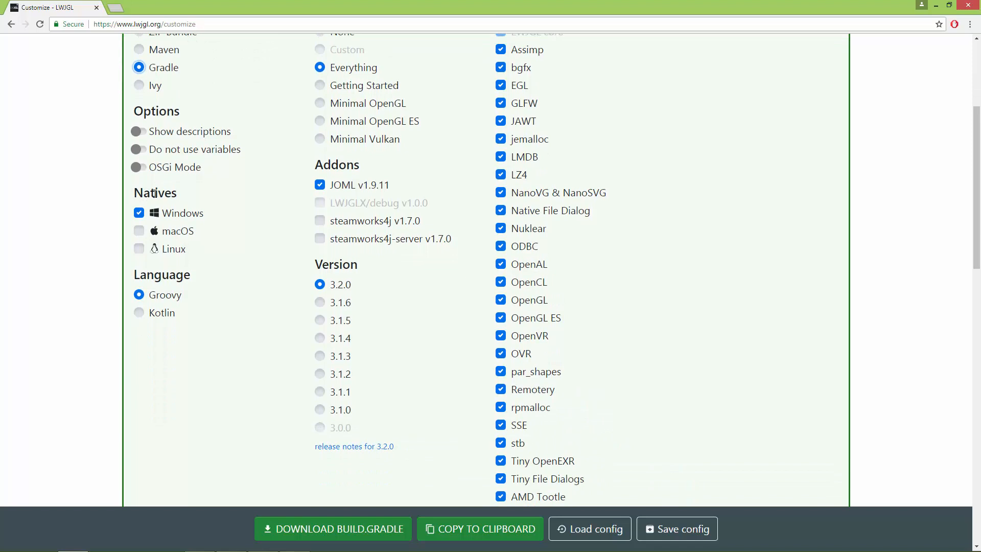
{"action": "mouse_move", "coordinate": [142, 265]}
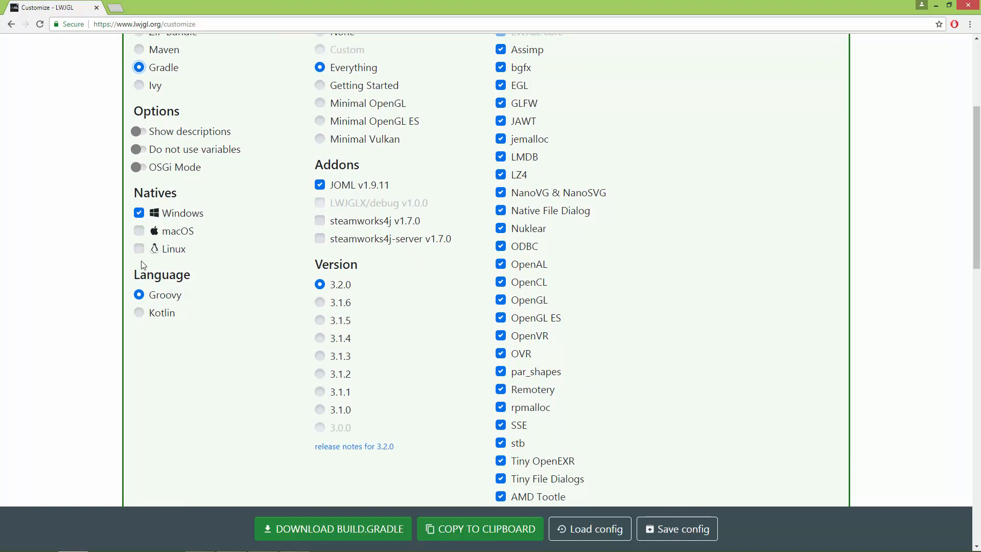
{"action": "scroll", "scroll_direction": "down", "scroll_amount": 3}
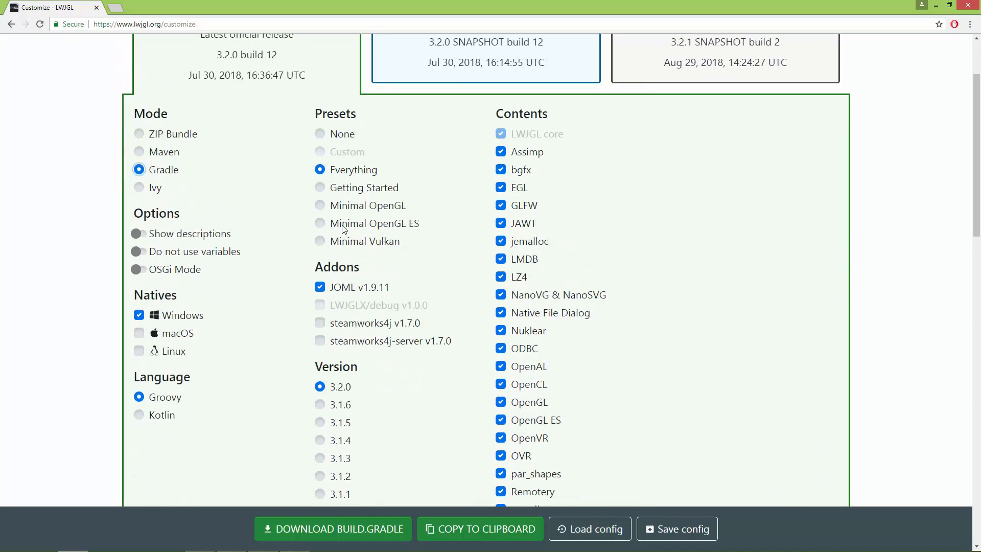
{"action": "scroll", "scroll_direction": "down", "scroll_amount": 3}
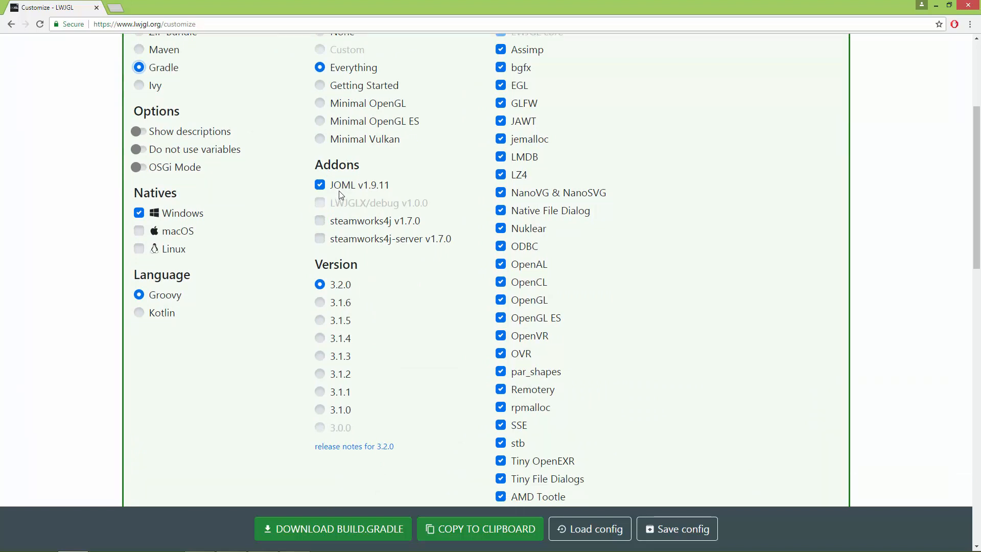
{"action": "mouse_move", "coordinate": [302, 304]}
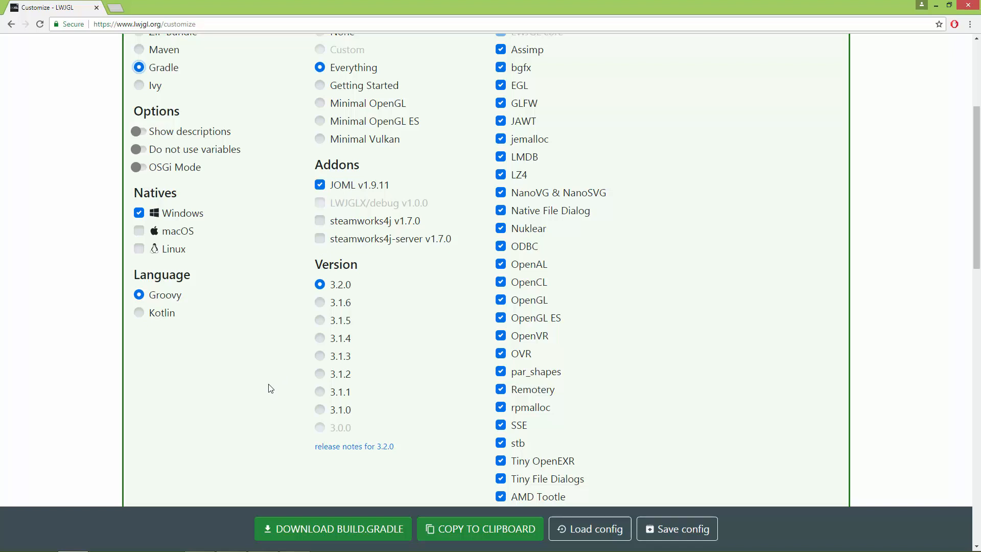
{"action": "mouse_move", "coordinate": [284, 368]}
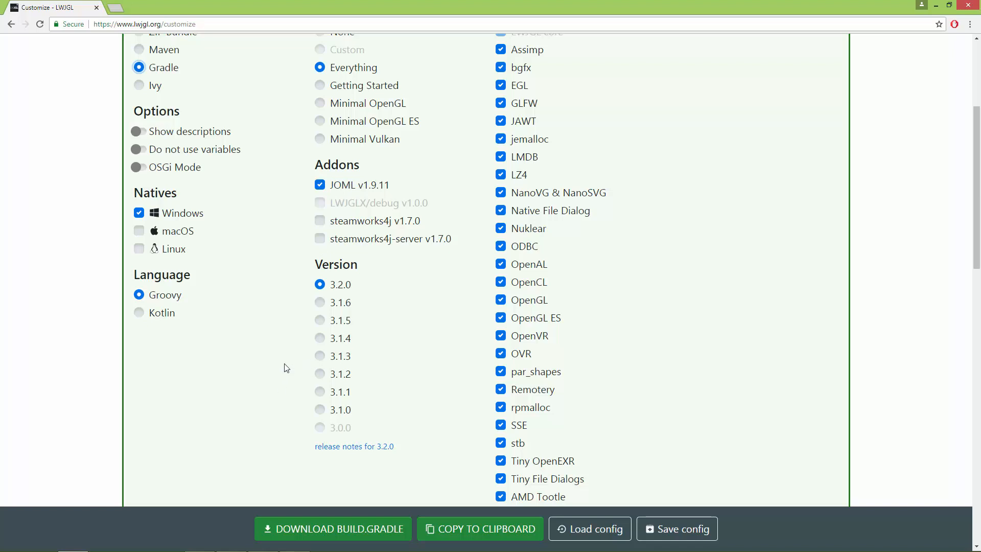
{"action": "scroll", "scroll_direction": "down", "scroll_amount": 3}
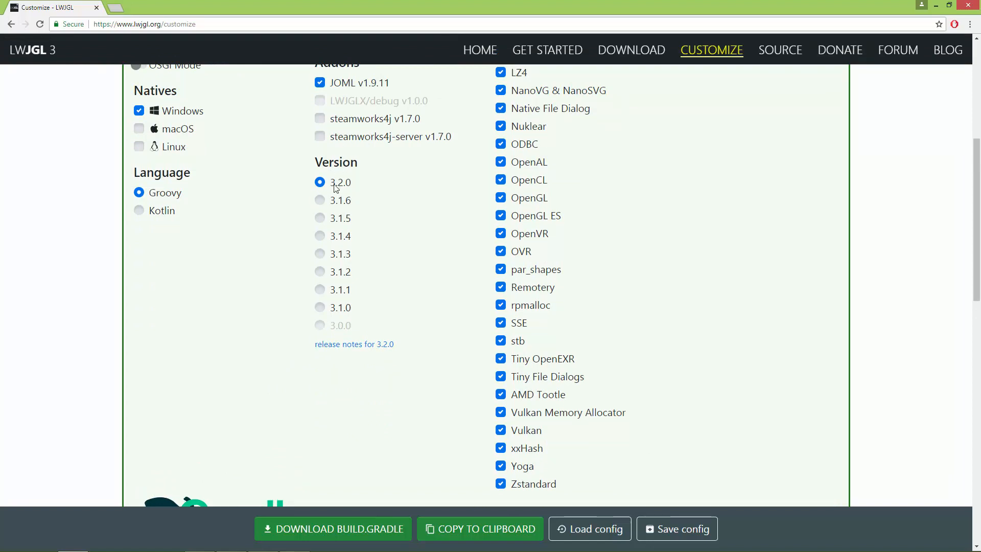
{"action": "mouse_move", "coordinate": [349, 191]}
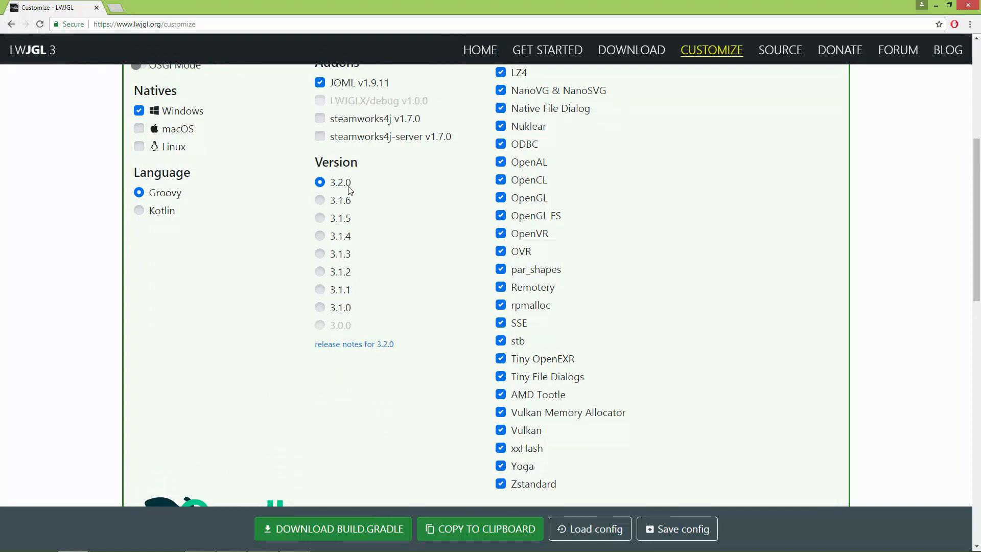
{"action": "scroll", "scroll_direction": "down", "scroll_amount": 3}
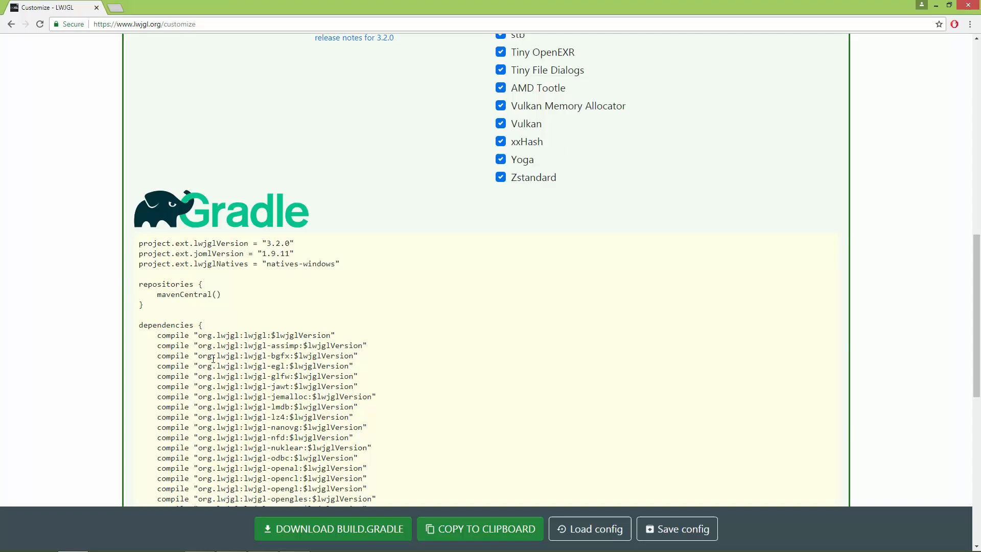
{"action": "scroll", "scroll_direction": "down", "scroll_amount": 3}
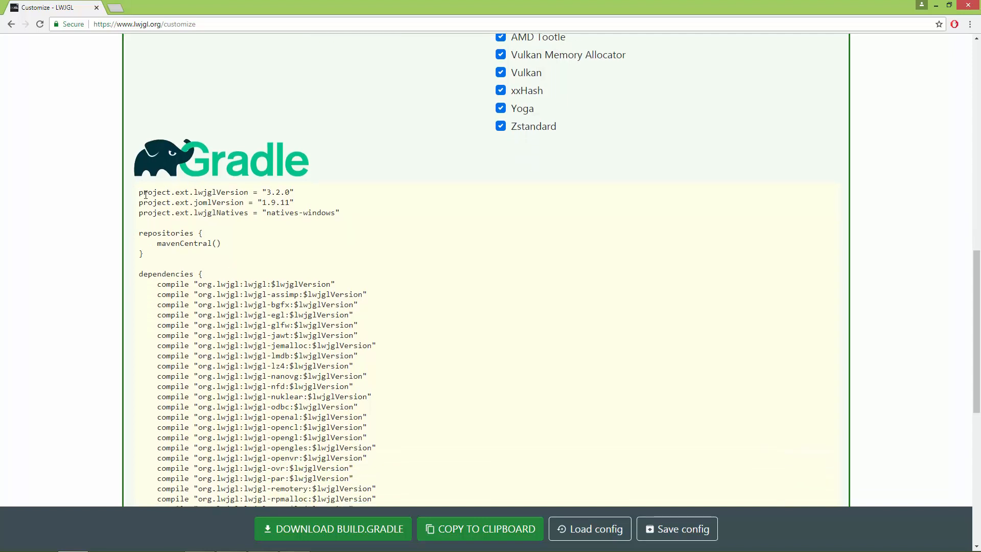
{"action": "left_click_drag", "start_coordinate": [139, 192], "coordinate": [243, 428]}
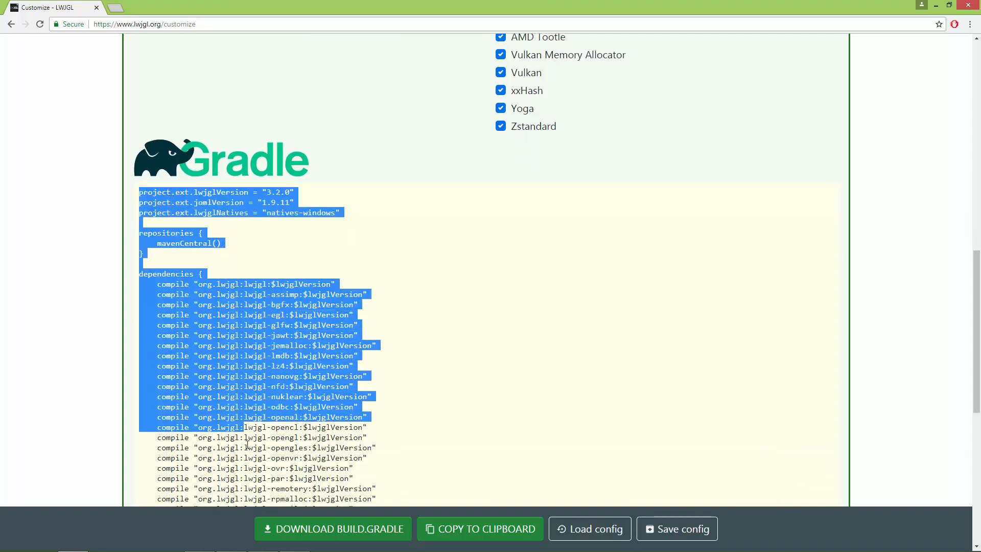
{"action": "scroll", "scroll_direction": "down", "scroll_amount": 3}
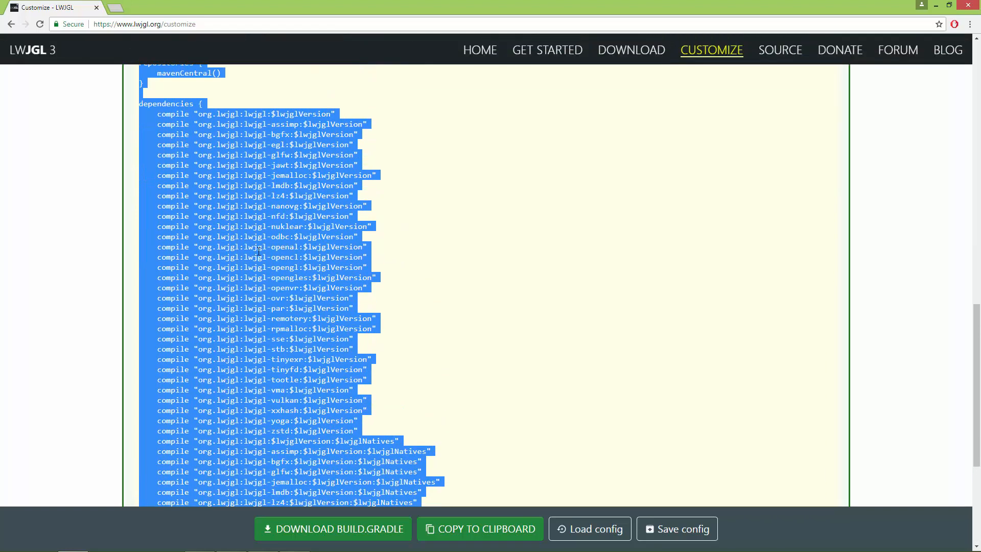
{"action": "scroll", "scroll_direction": "down", "scroll_amount": 3}
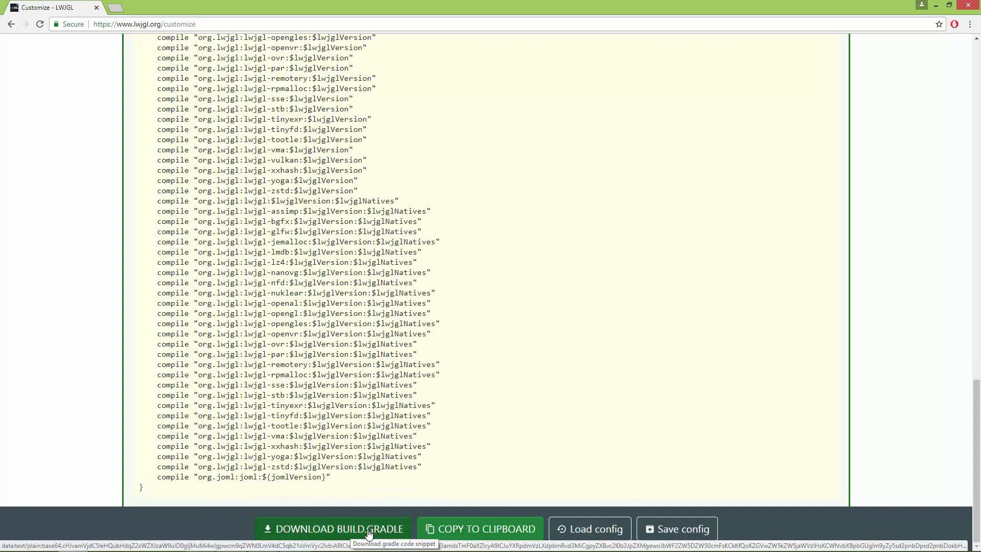
{"action": "left_click", "coordinate": [332, 529]}
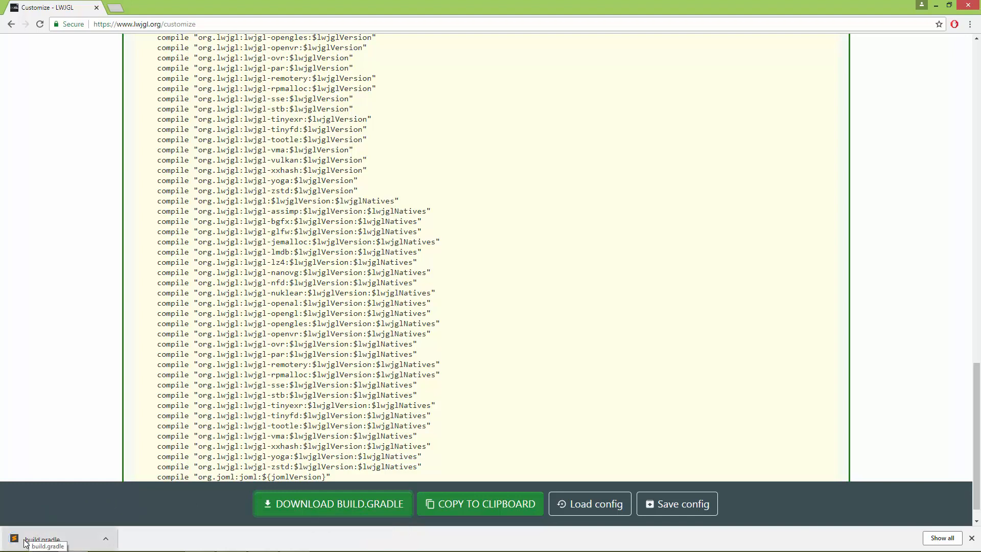
Copy the downloaded build.gradle into the desktop Test-LWJGL folder.
{"action": "left_click", "coordinate": [42, 538]}
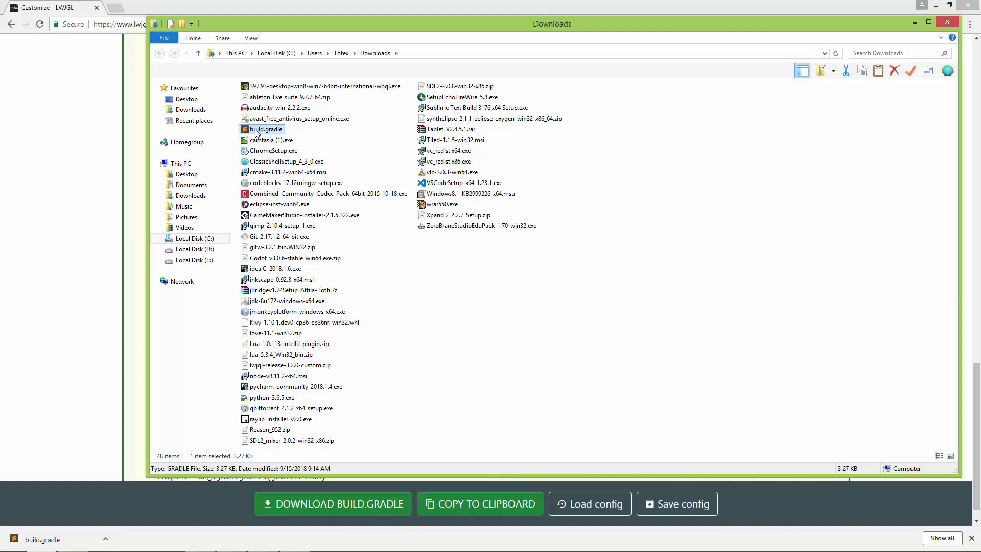
{"action": "right_click", "coordinate": [264, 129]}
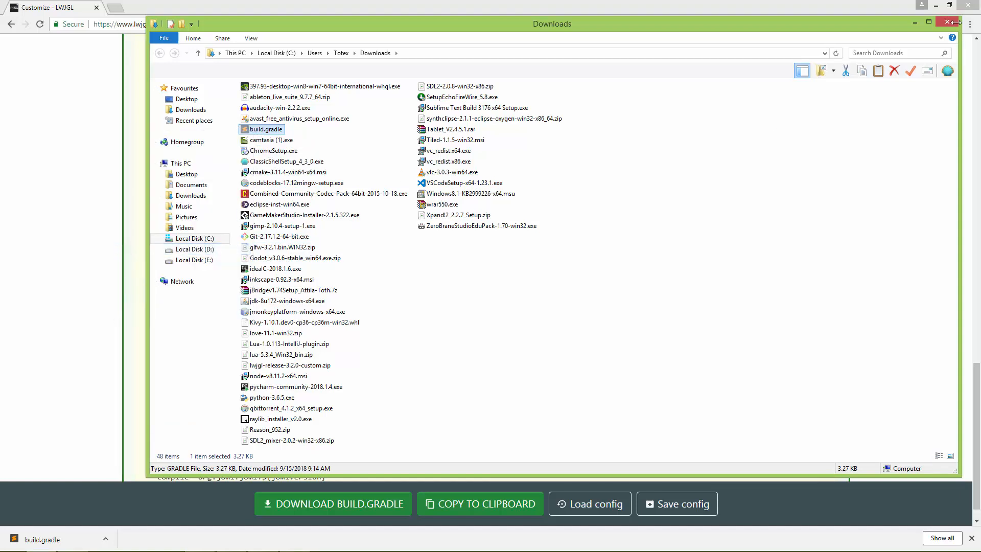
{"action": "left_click", "coordinate": [929, 23]}
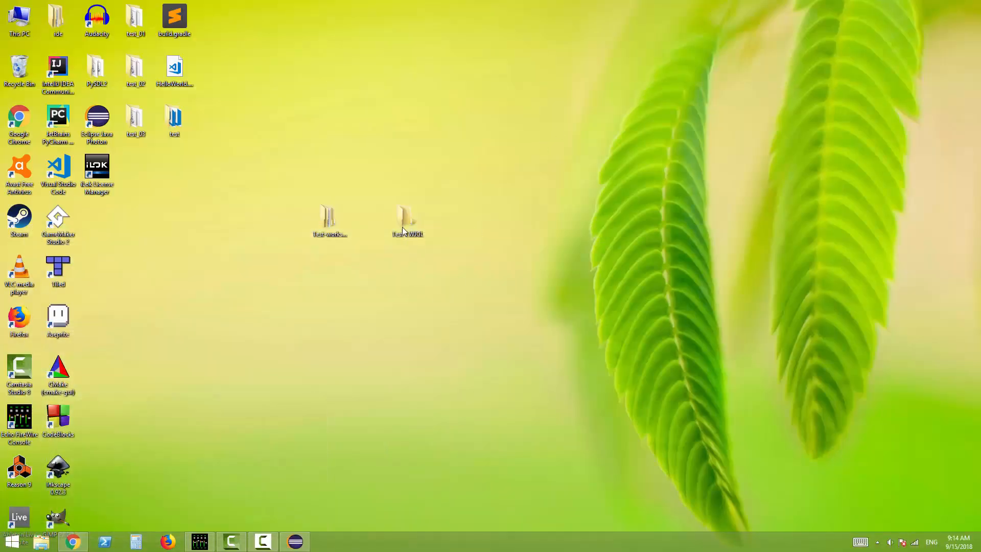
{"action": "left_click", "coordinate": [407, 216]}
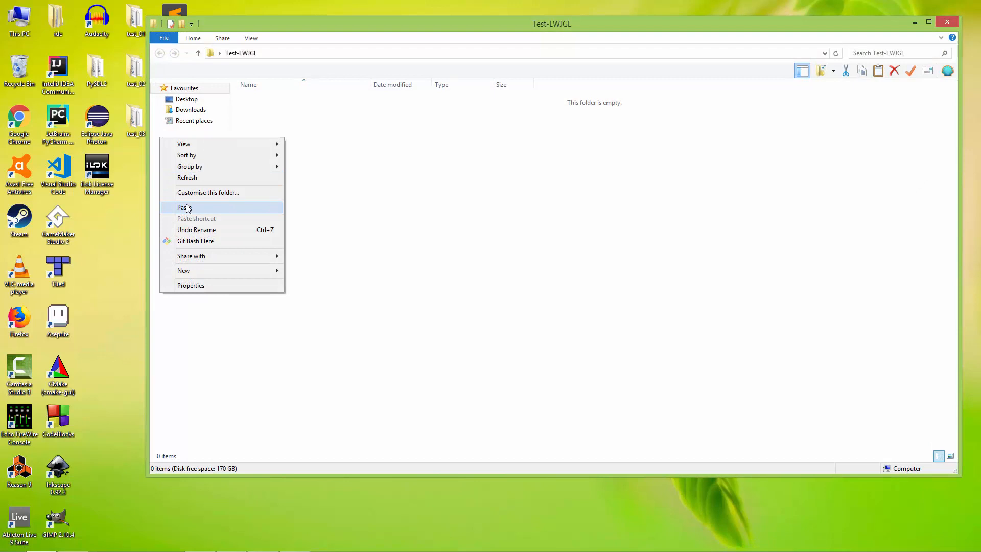
{"action": "left_click", "coordinate": [184, 207]}
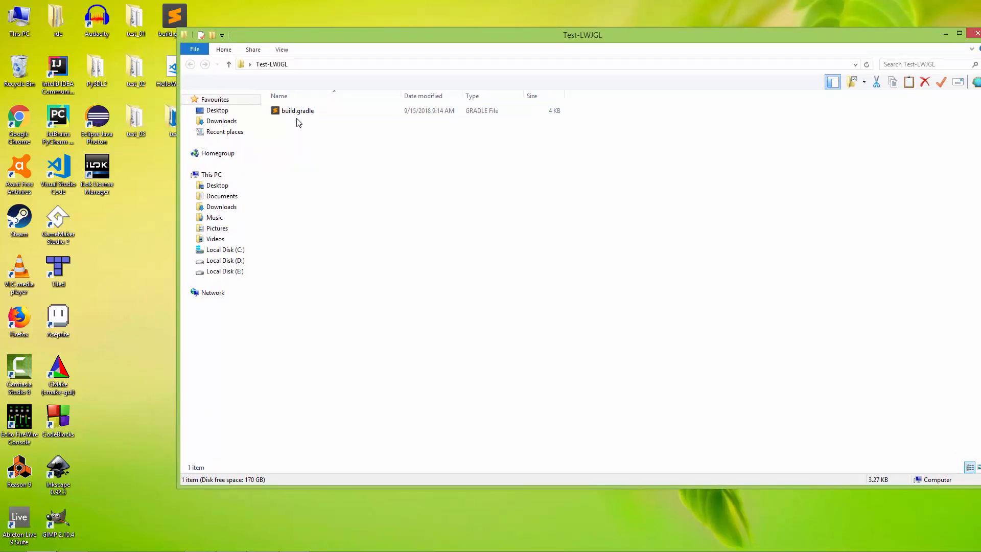
Open Test-LWJGL's build.gradle in Sublime Text.
{"action": "left_click", "coordinate": [297, 111]}
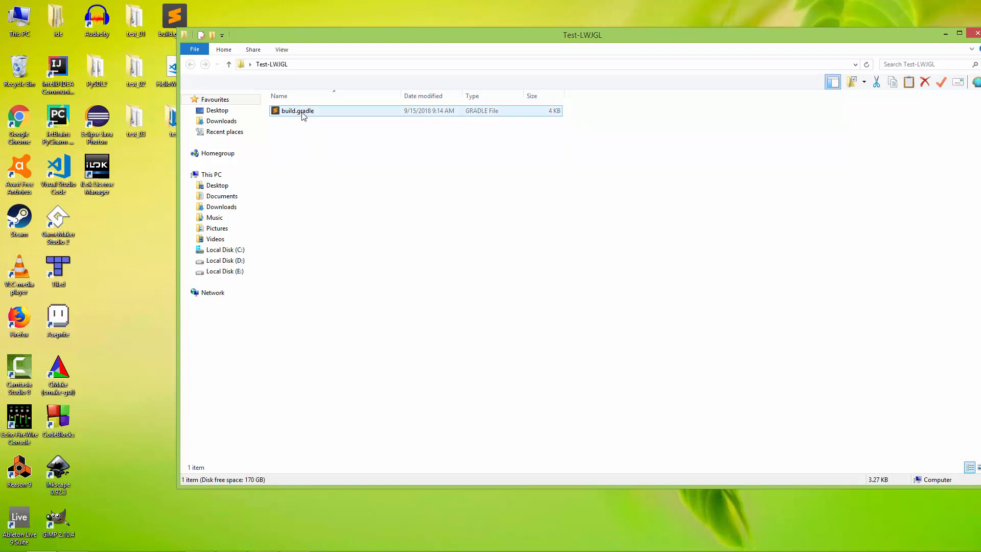
{"action": "right_click", "coordinate": [298, 111]}
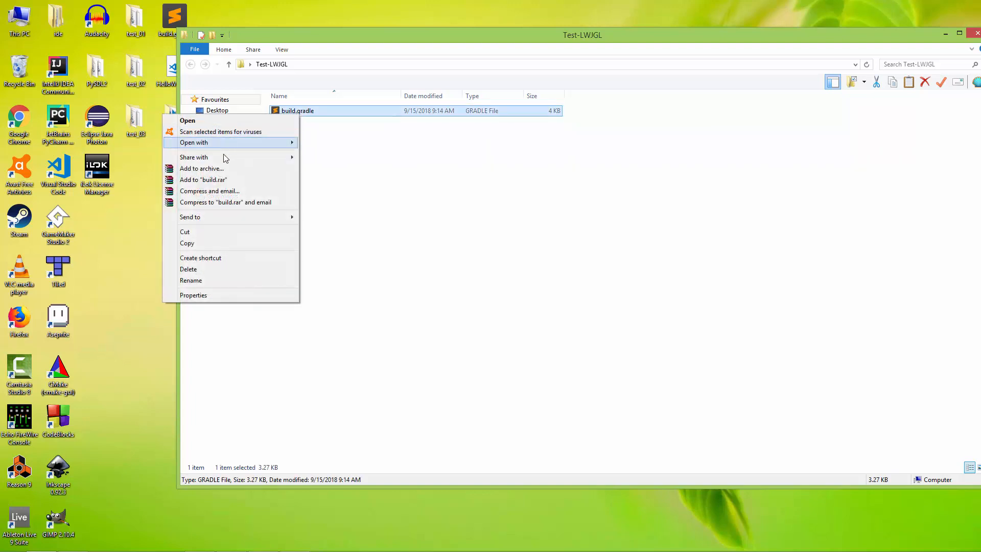
{"action": "left_click", "coordinate": [187, 120]}
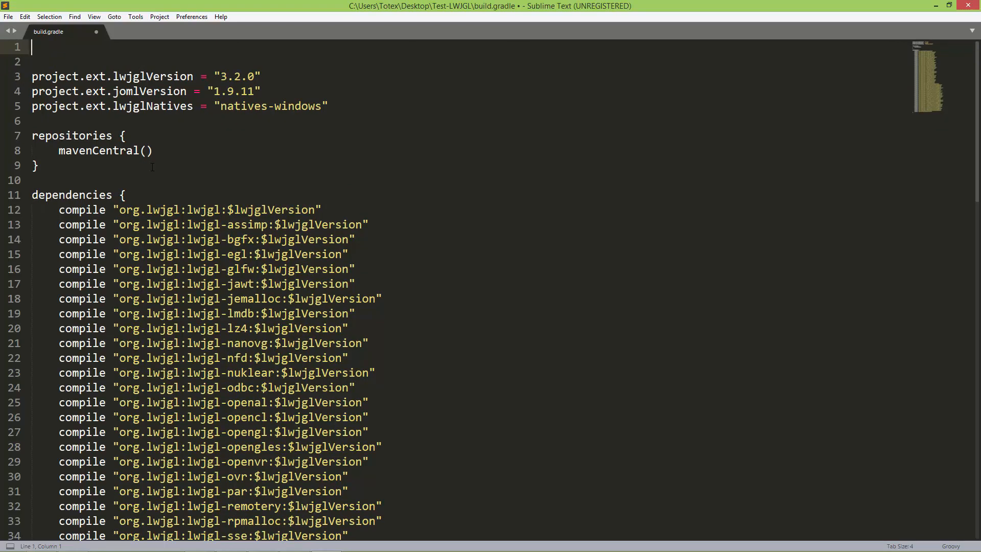
Type apply plugin:'java' as the first line of build.gradle.
{"action": "type", "text": "appl"}
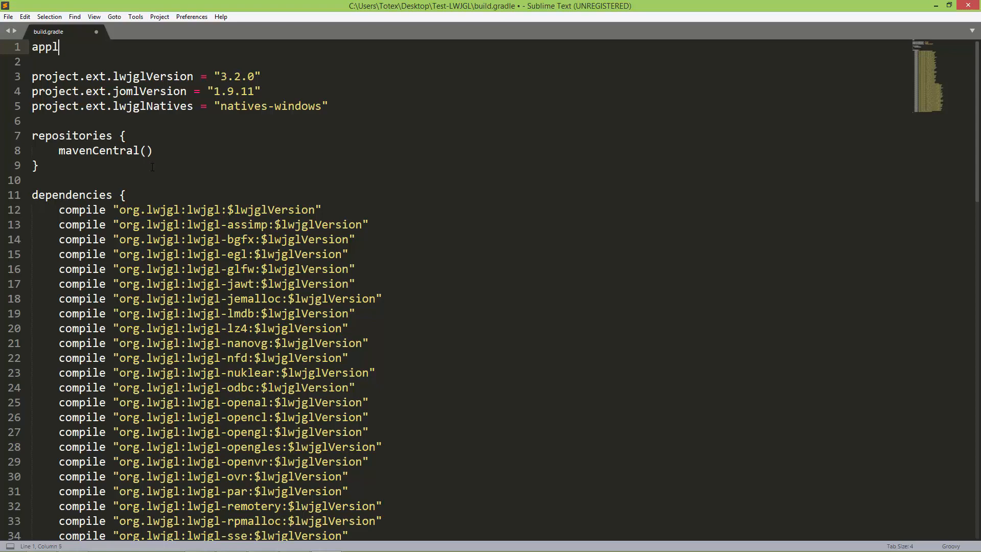
{"action": "type", "text": "y plu"}
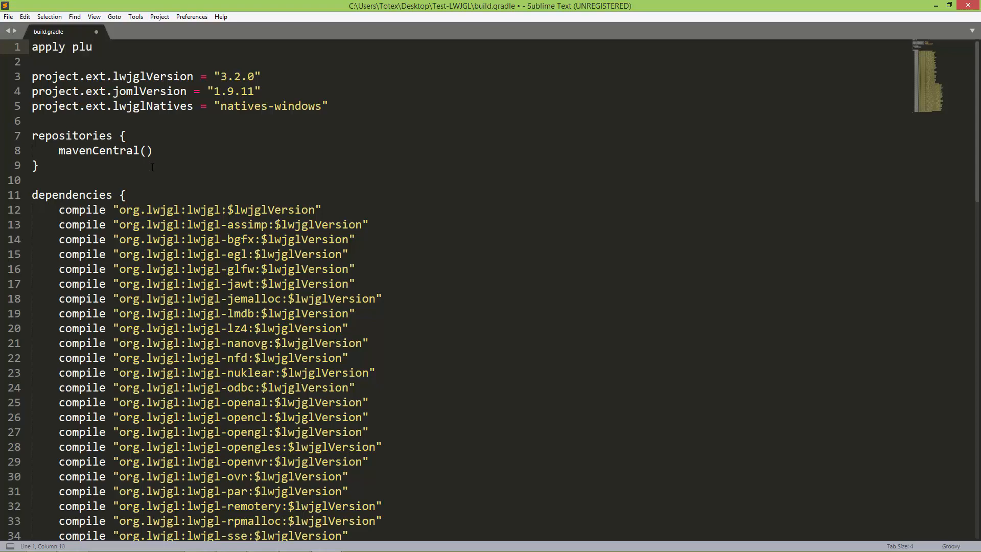
{"action": "type", "text": "gin"}
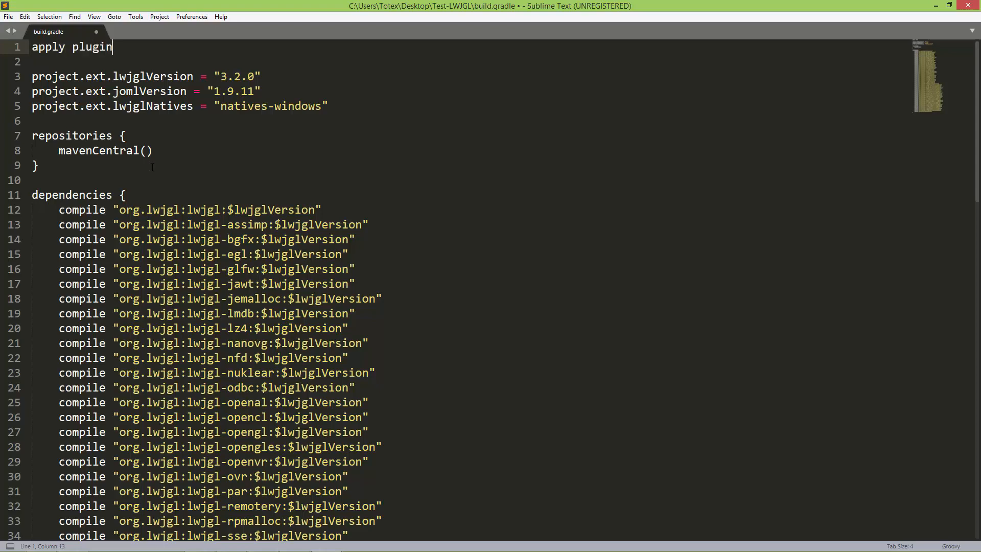
{"action": "type", "text": ":''"}
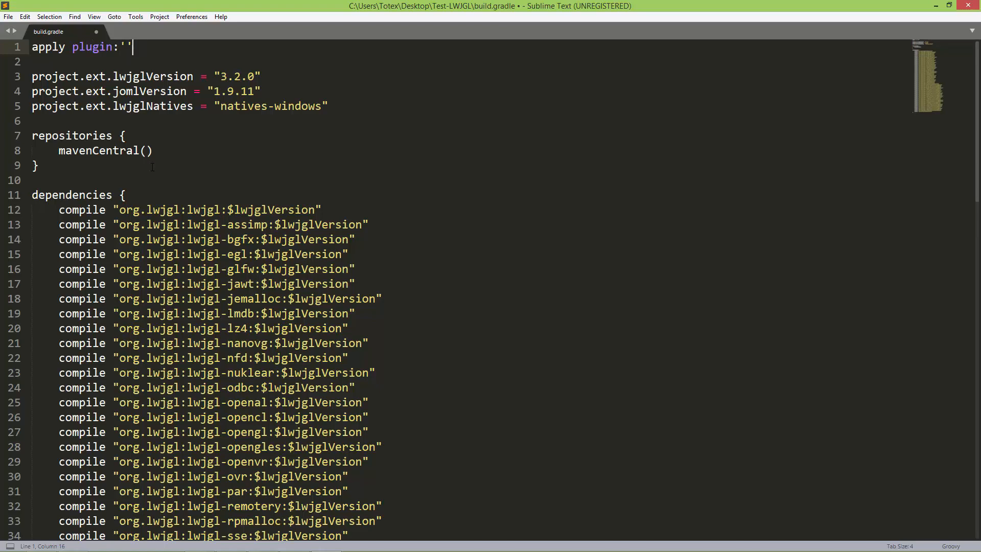
{"action": "type", "text": "java"}
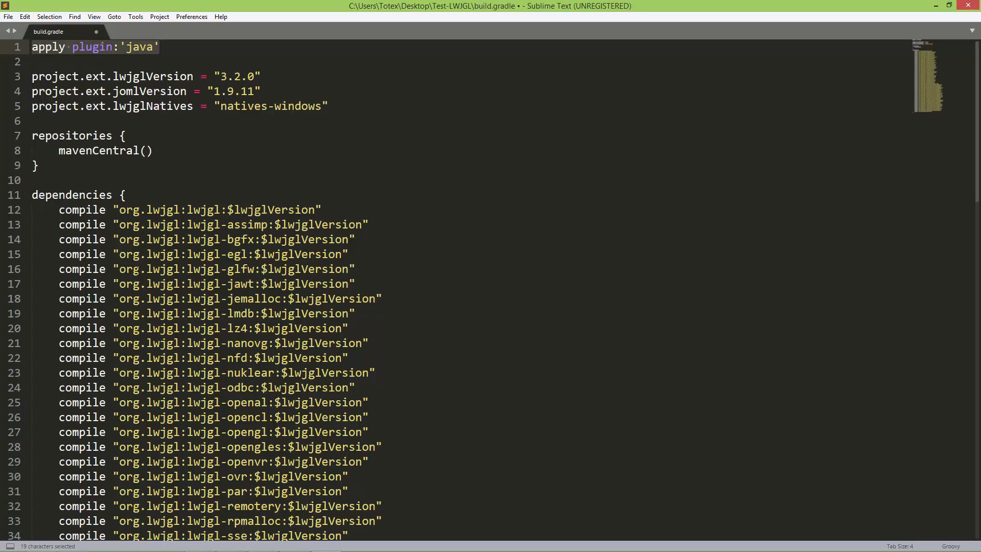
{"action": "left_click", "coordinate": [8, 16]}
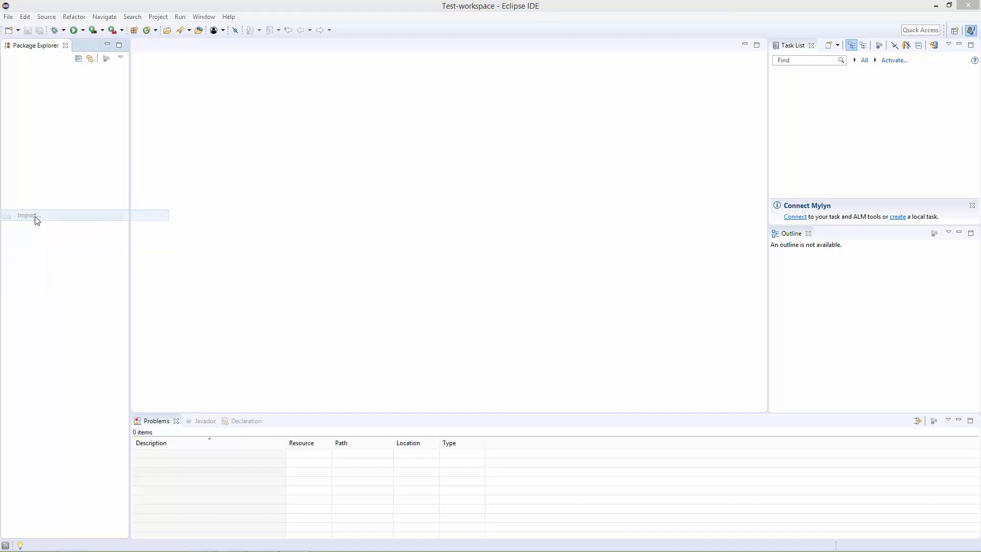
Import Desktop\Test-LWJGL into Eclipse with the Existing Gradle Project wizard.
{"action": "left_click", "coordinate": [26, 215]}
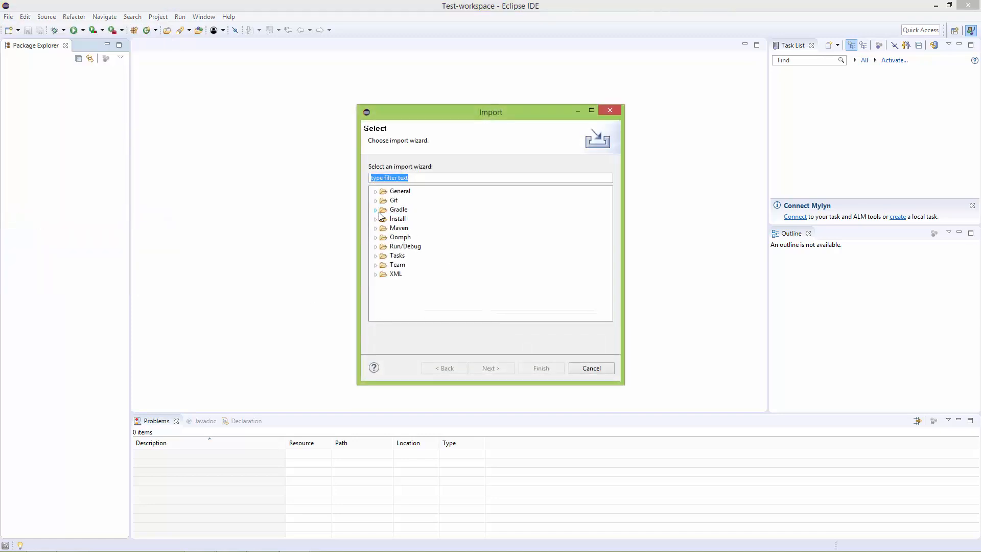
{"action": "left_click", "coordinate": [381, 209]}
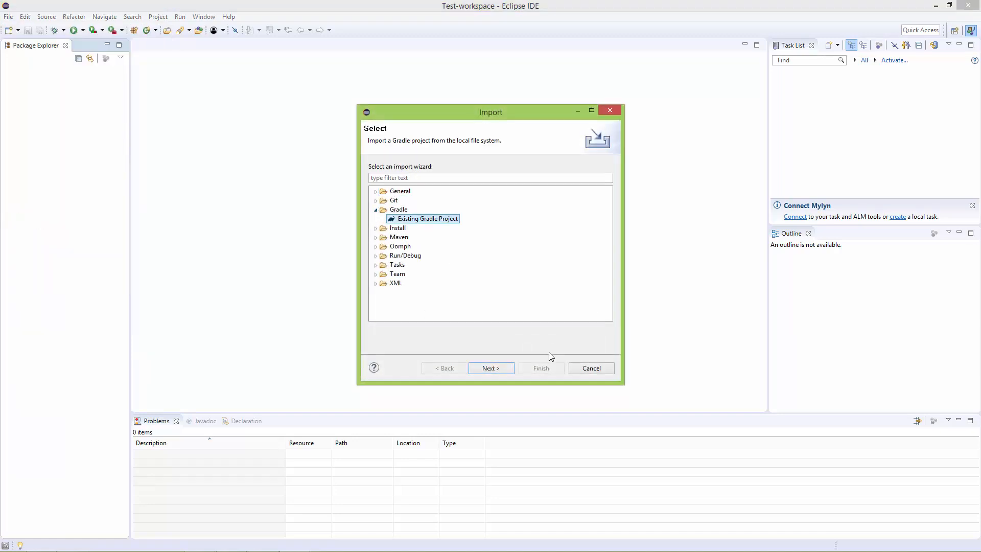
{"action": "left_click", "coordinate": [491, 367]}
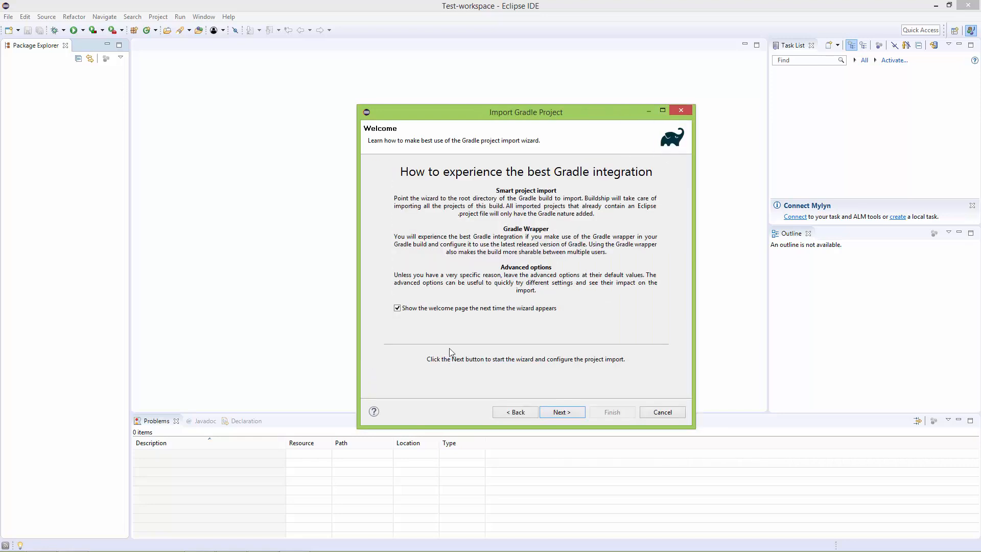
{"action": "left_click", "coordinate": [560, 411]}
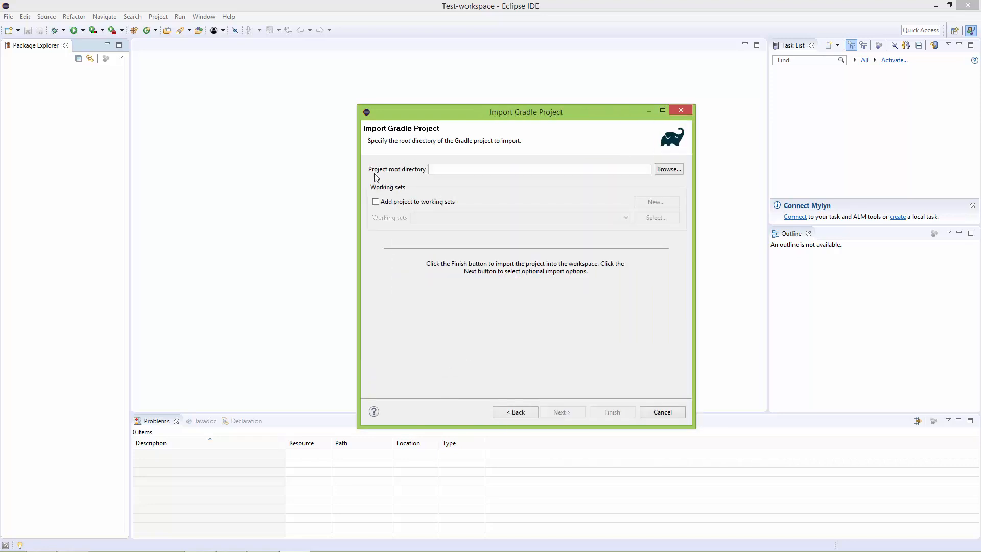
{"action": "left_click", "coordinate": [667, 169]}
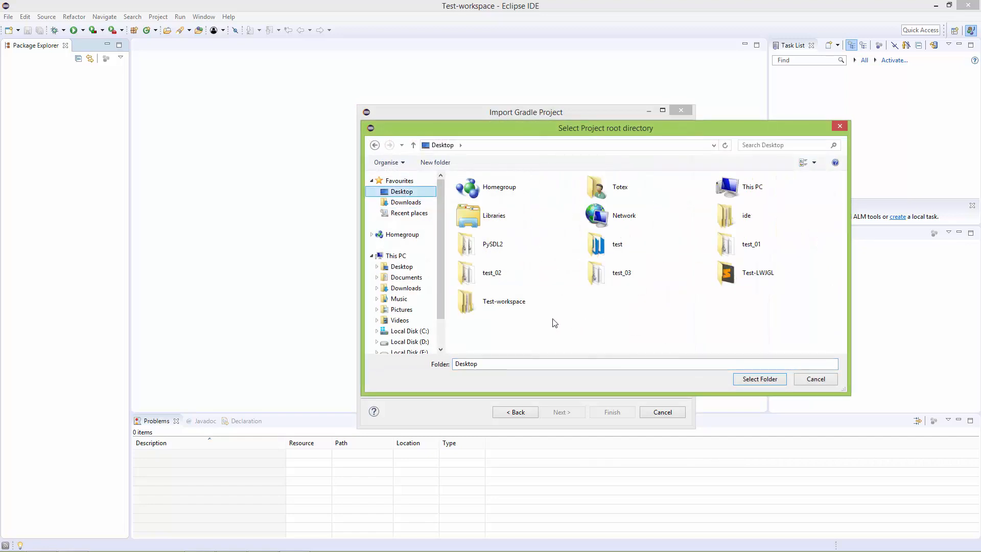
{"action": "left_click", "coordinate": [504, 301]}
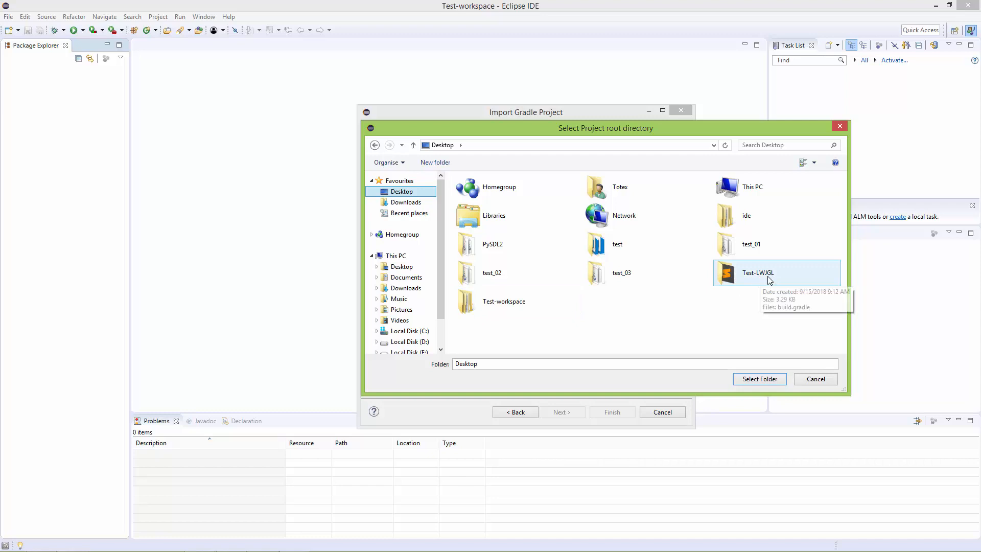
{"action": "left_click", "coordinate": [756, 272]}
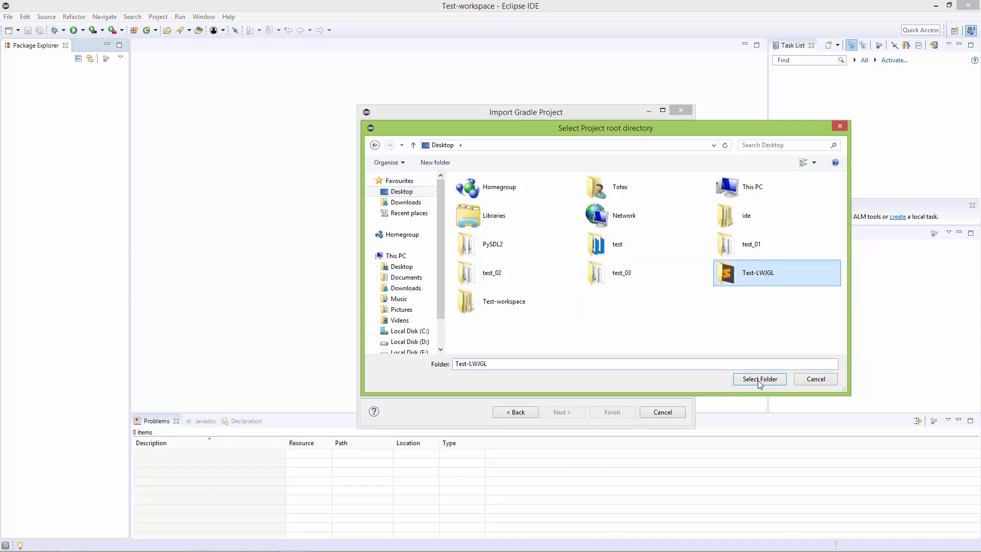
{"action": "left_click", "coordinate": [759, 378]}
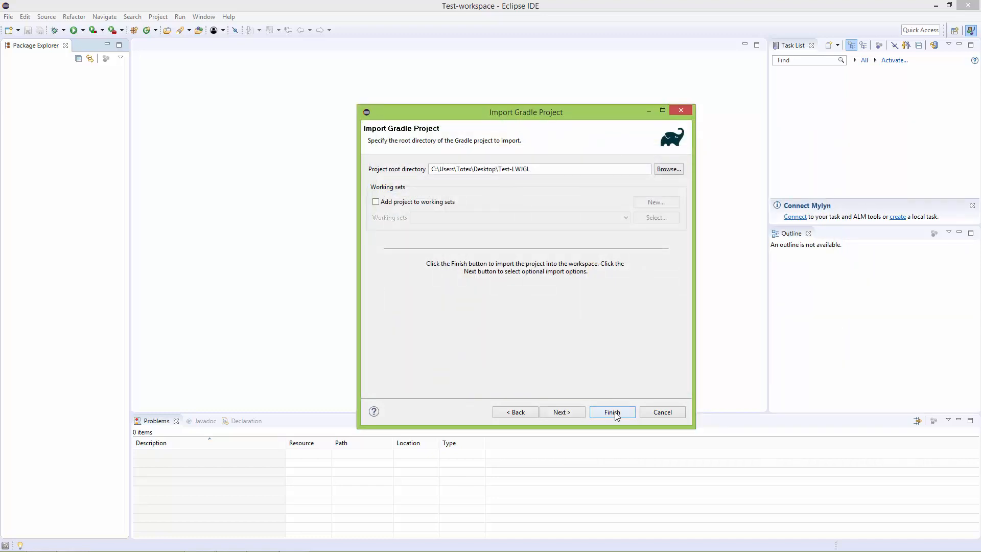
{"action": "left_click", "coordinate": [611, 412]}
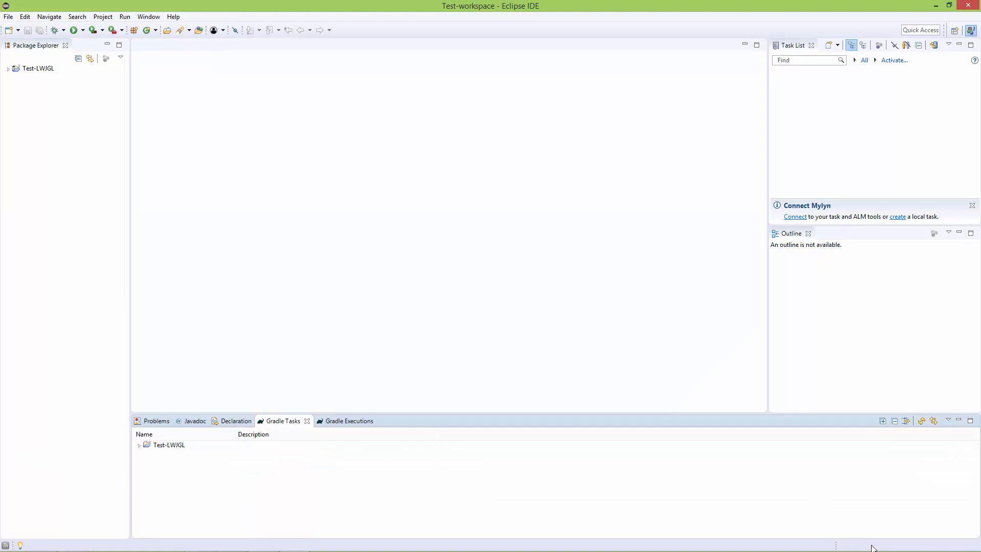
{"action": "mouse_move", "coordinate": [22, 78]}
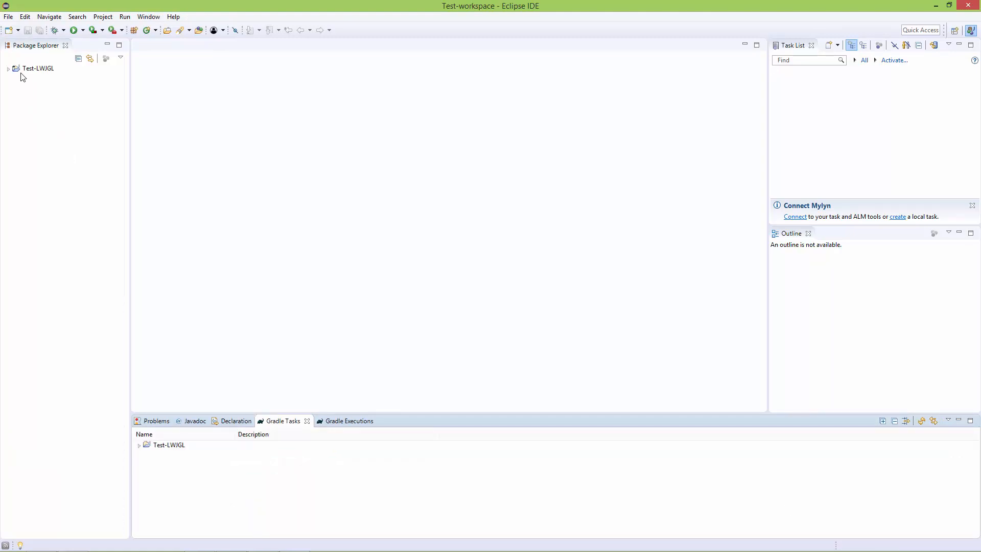
Expand Test-LWJGL to inspect the JavaSE-1.8 library and LWJGL 3.2.0 dependency jars.
{"action": "left_click", "coordinate": [37, 67]}
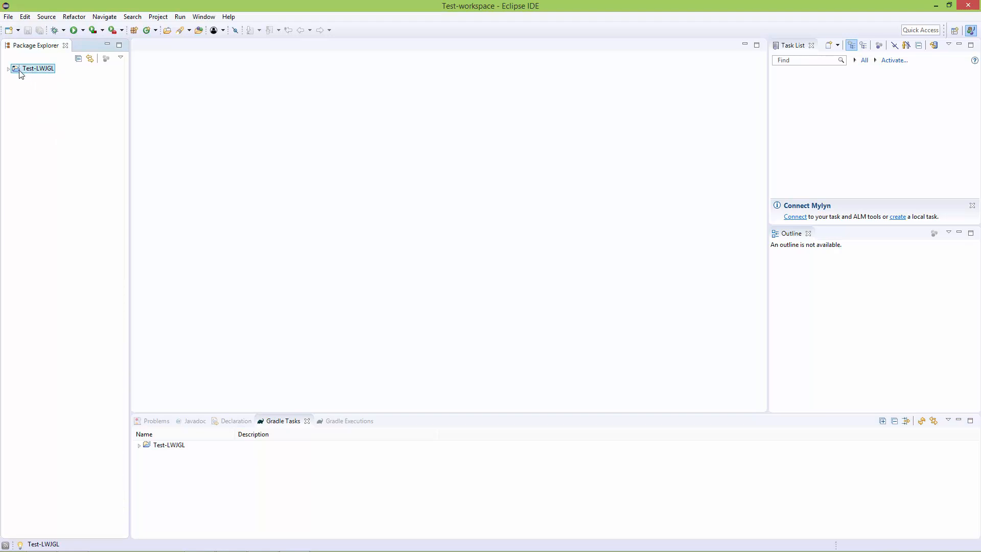
{"action": "left_click", "coordinate": [9, 68]}
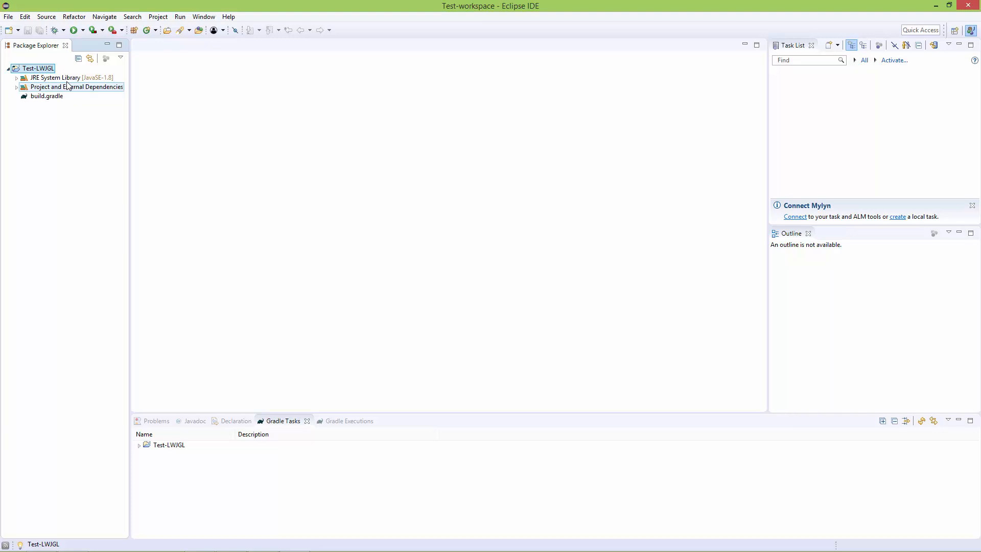
{"action": "left_click", "coordinate": [16, 77]}
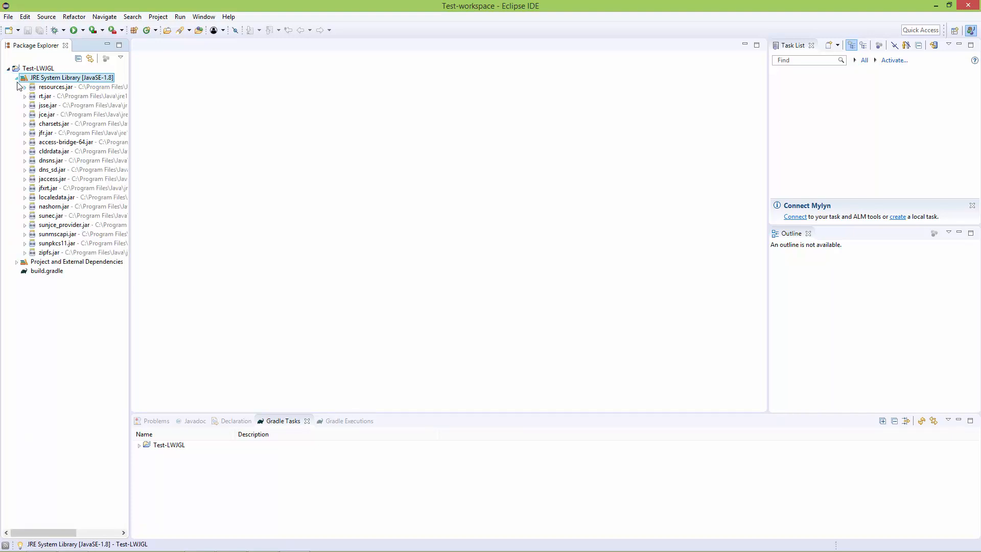
{"action": "left_click", "coordinate": [17, 78]}
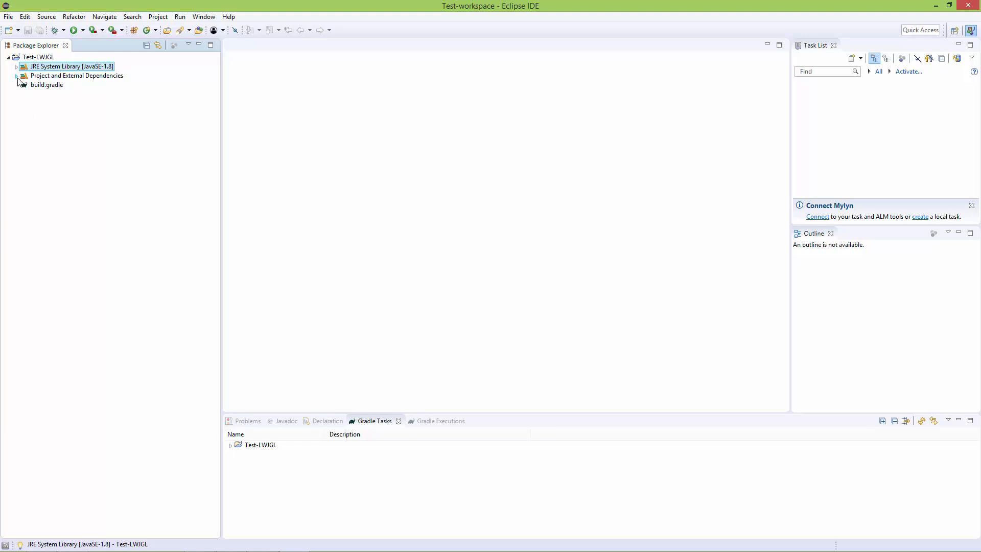
{"action": "left_click", "coordinate": [16, 75]}
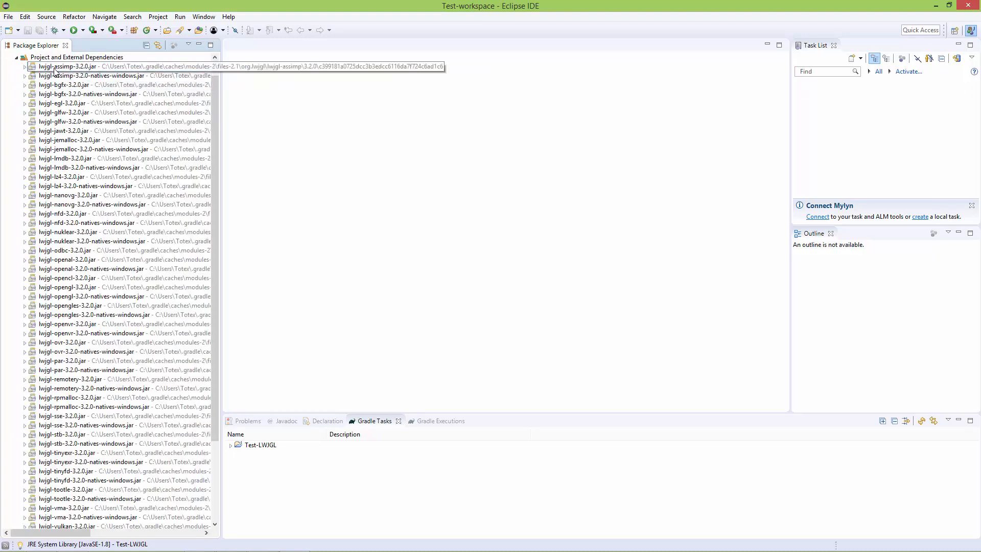
{"action": "scroll", "scroll_direction": "down", "scroll_amount": 3}
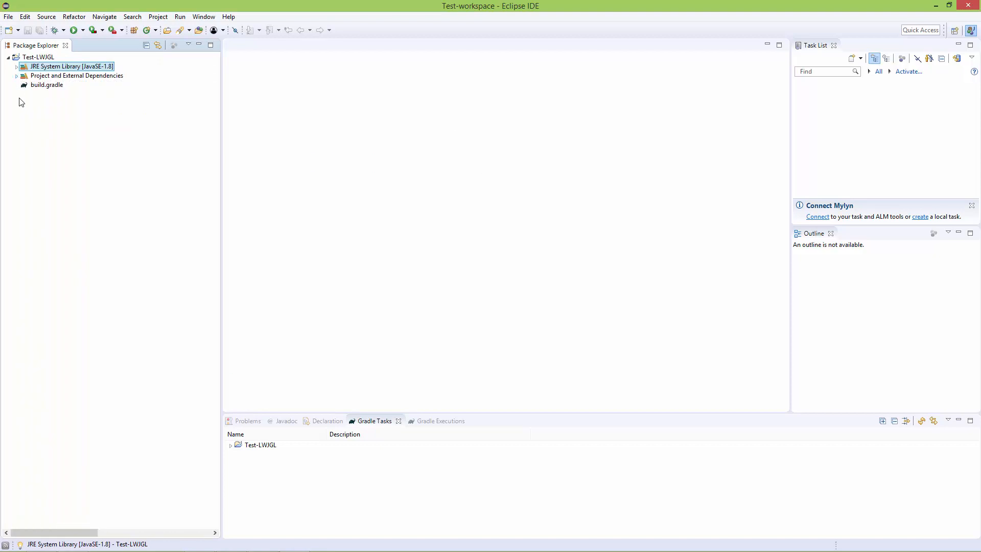
{"action": "mouse_move", "coordinate": [221, 142]}
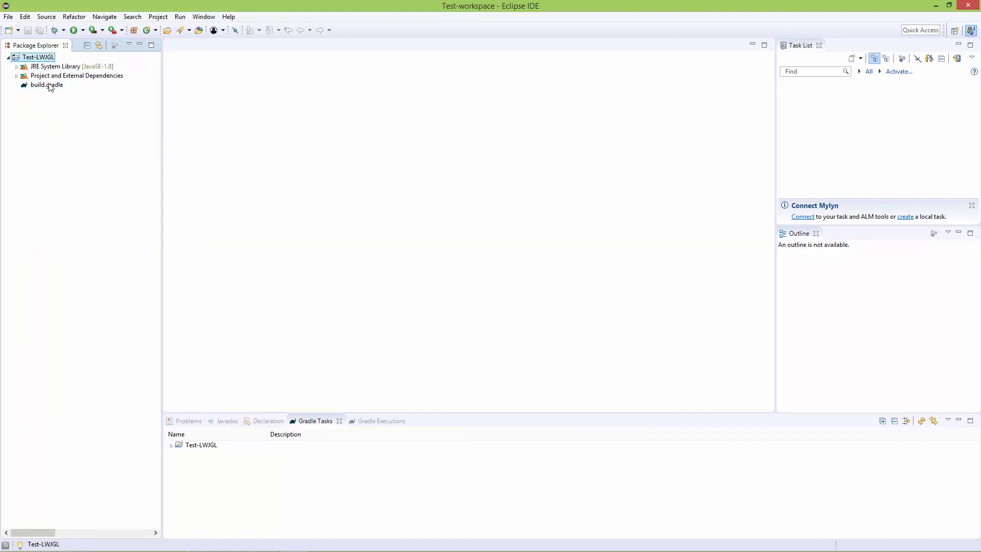
{"action": "left_click", "coordinate": [70, 67]}
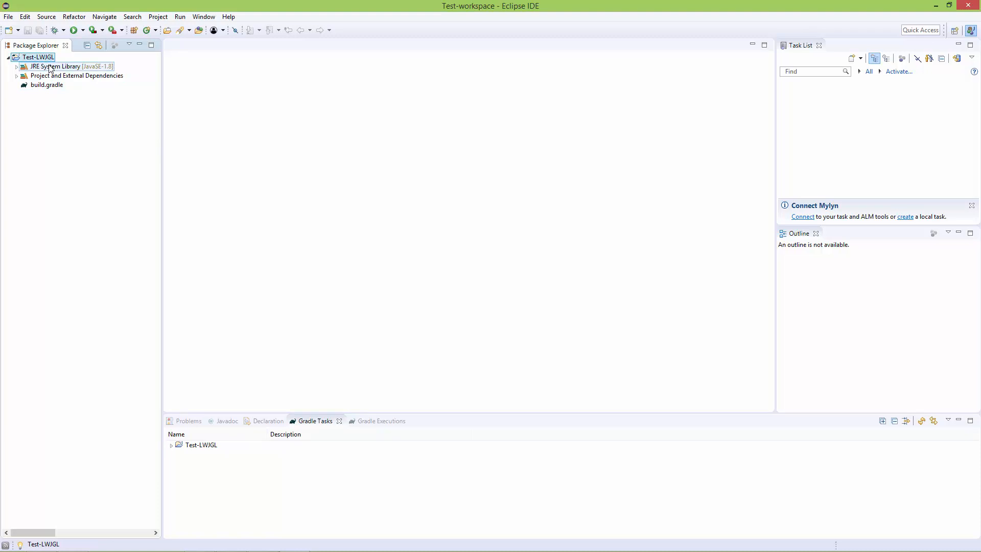
{"action": "right_click", "coordinate": [38, 57]}
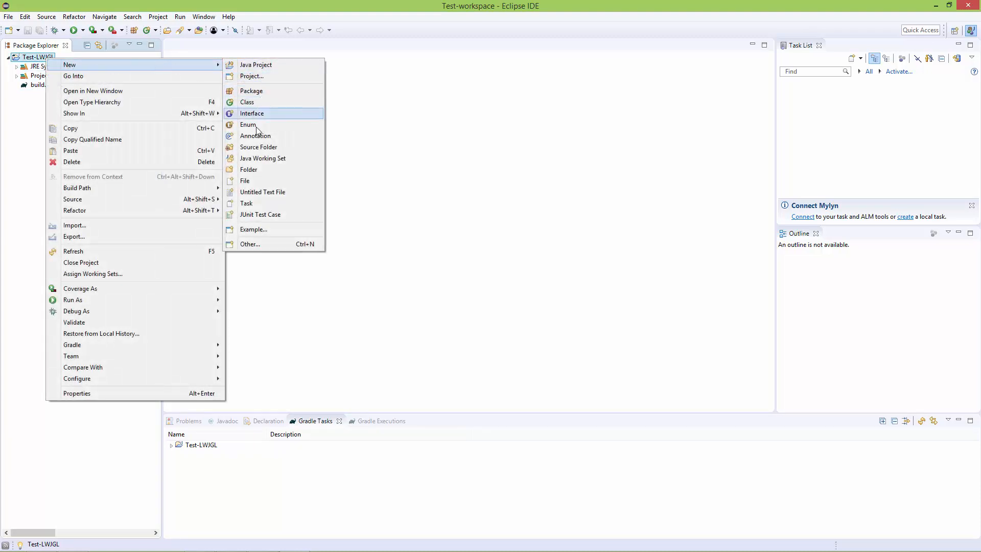
{"action": "mouse_move", "coordinate": [248, 170]}
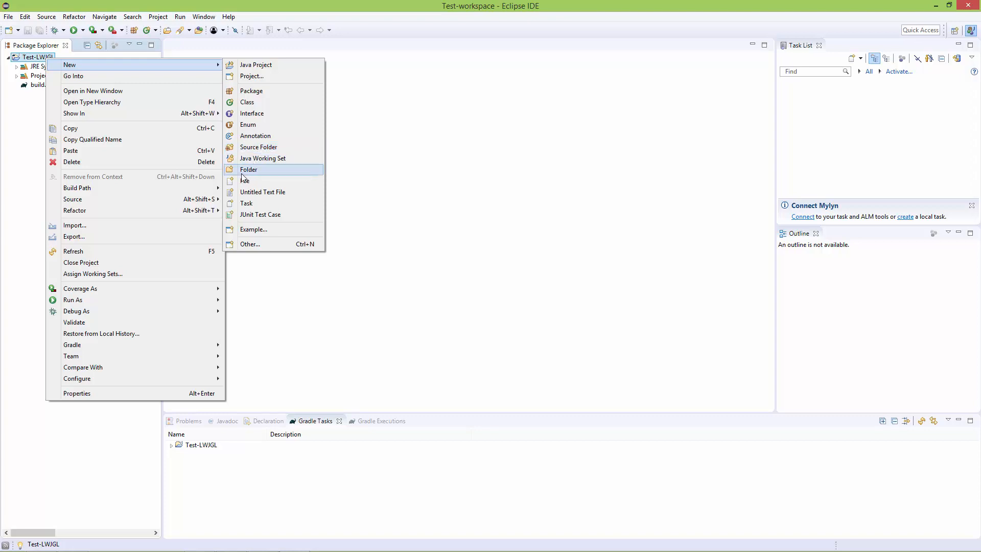
Create the 'src' source folder through the New Source Folder wizard.
{"action": "left_click", "coordinate": [257, 147]}
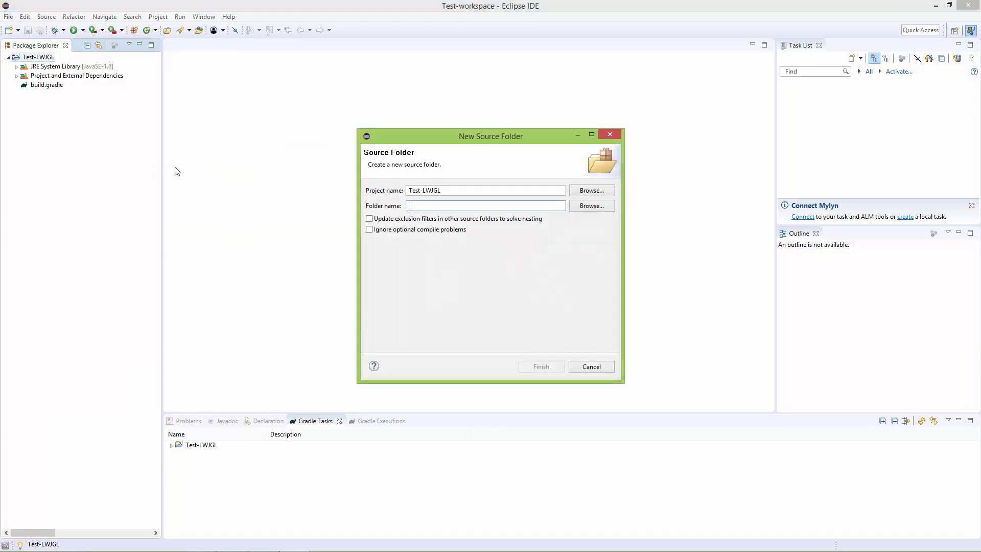
{"action": "type", "text": "src"}
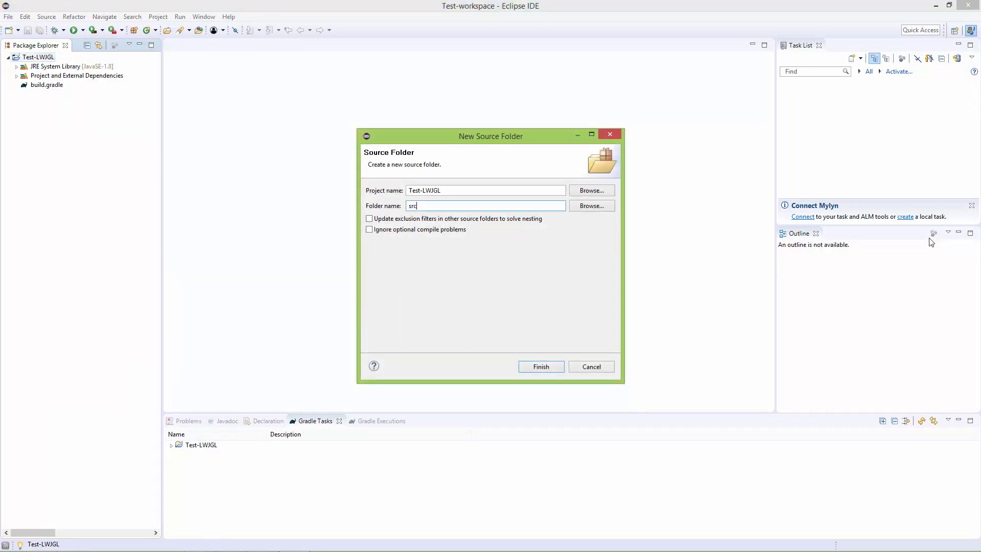
{"action": "left_click", "coordinate": [540, 367]}
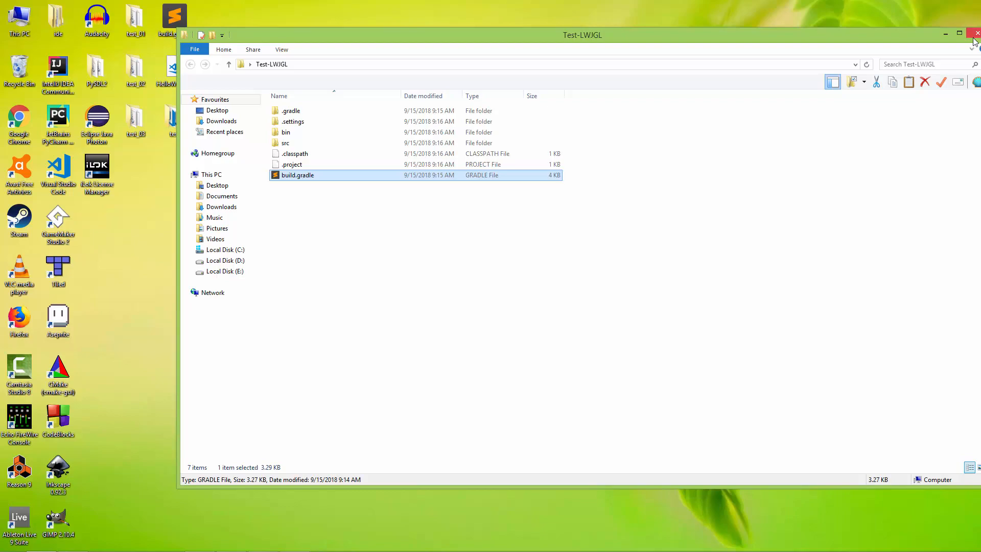
Close the Test-LWJGL folder window and scroll the LWJGL Get Started guide to the HelloWorld code.
{"action": "left_click", "coordinate": [973, 35]}
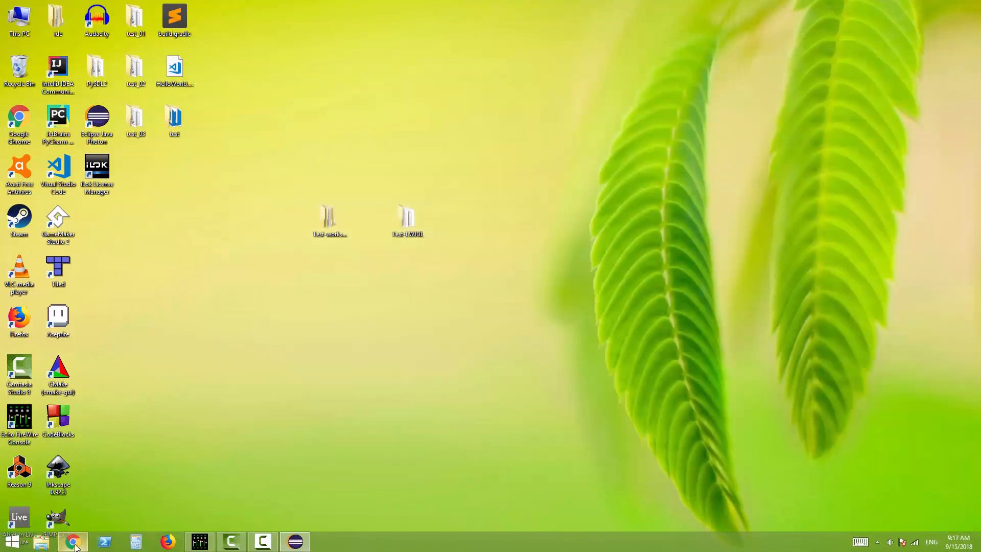
{"action": "left_click", "coordinate": [71, 541]}
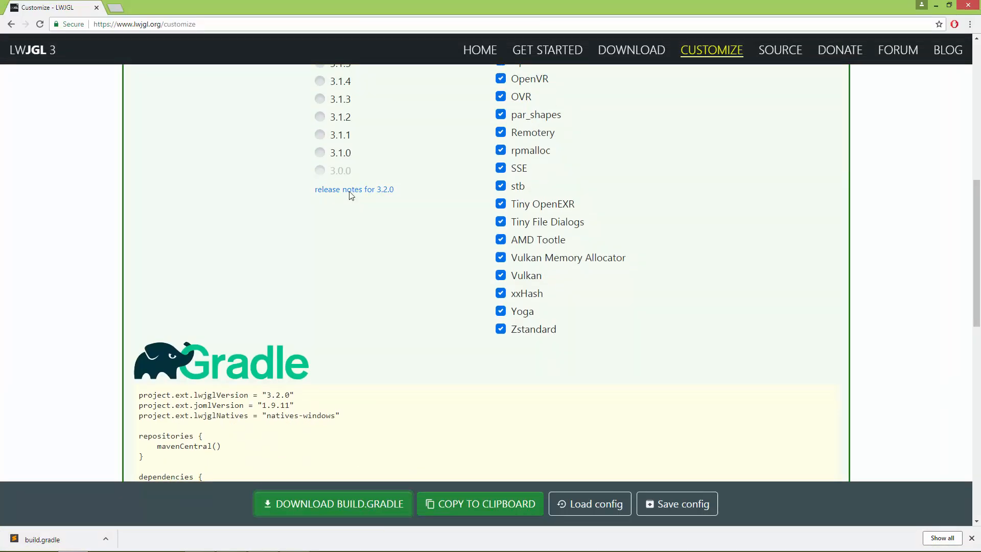
{"action": "left_click", "coordinate": [546, 50]}
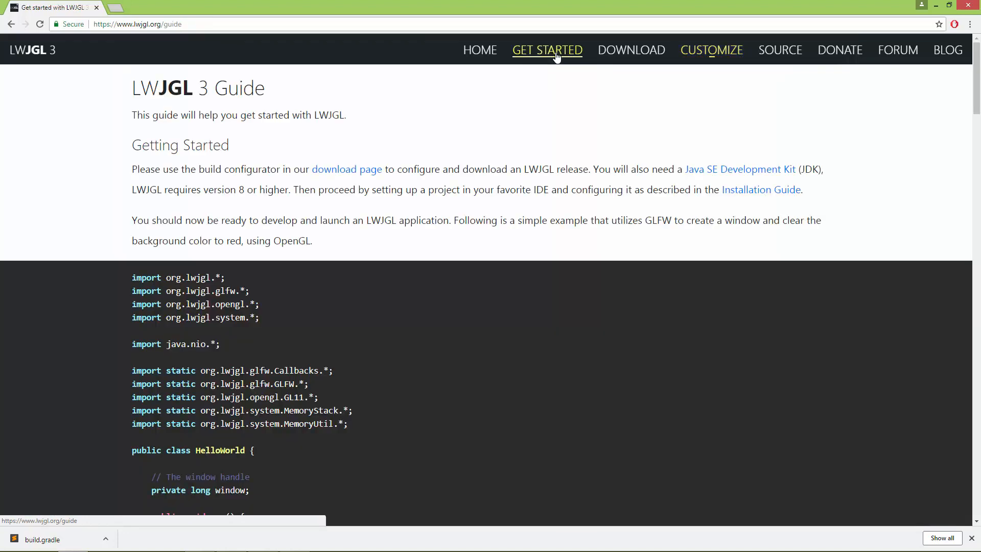
{"action": "scroll", "scroll_direction": "down", "scroll_amount": 3}
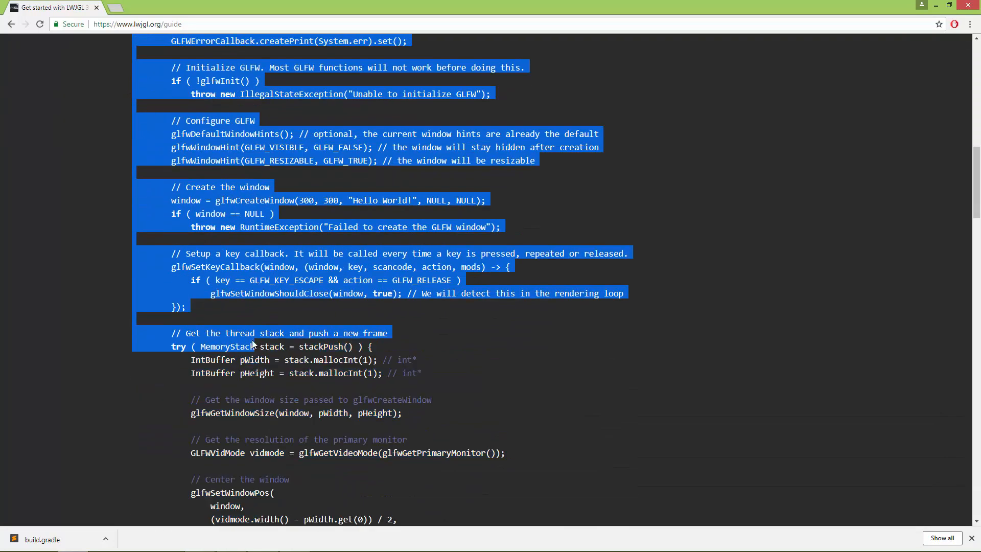
{"action": "scroll", "scroll_direction": "down", "scroll_amount": 3}
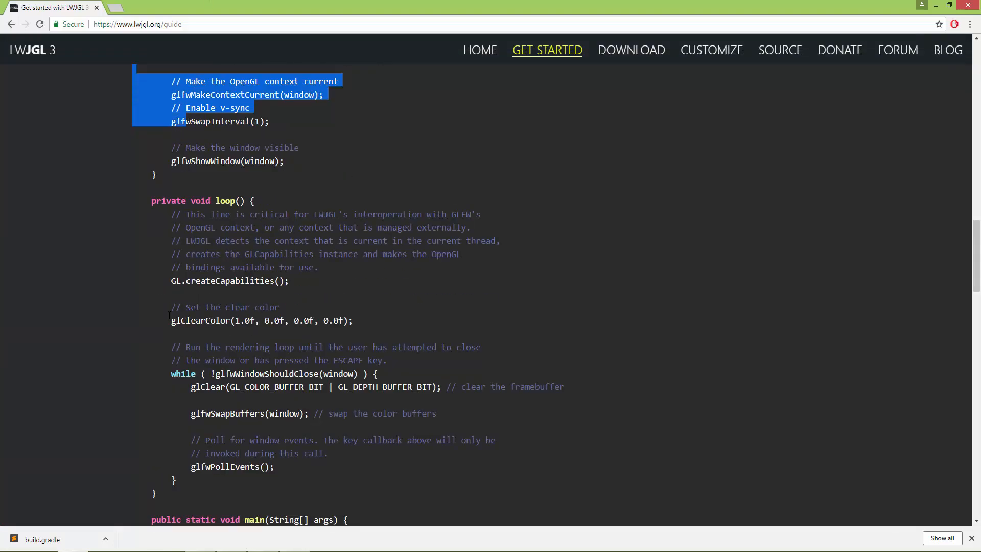
{"action": "scroll", "scroll_direction": "down", "scroll_amount": 3}
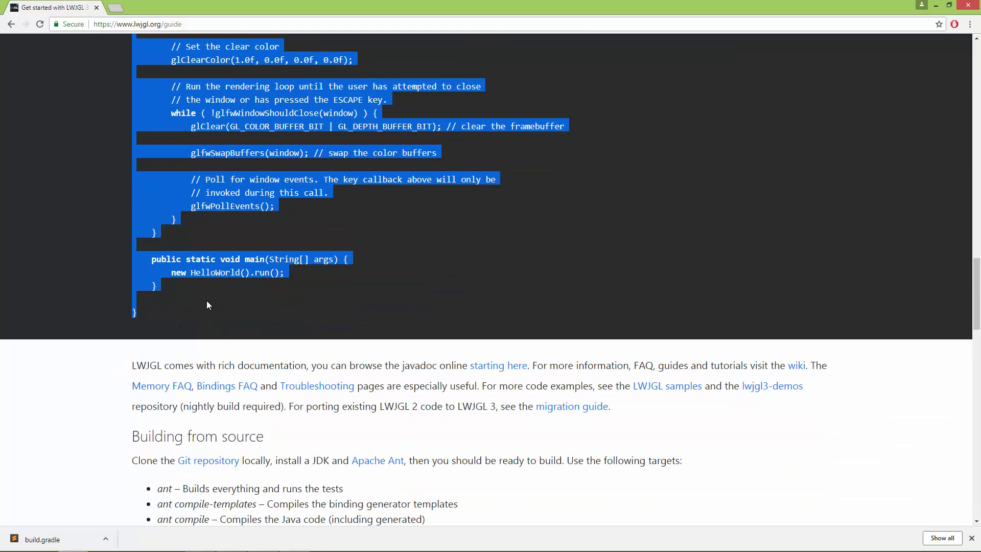
{"action": "mouse_move", "coordinate": [256, 251]}
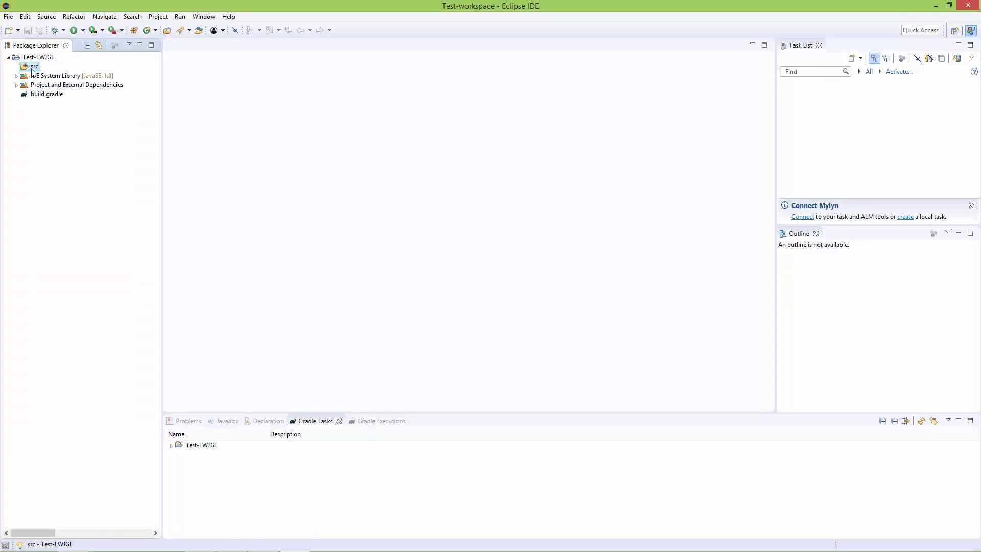
Create a new Java class named HelloWorld in the src folder.
{"action": "right_click", "coordinate": [33, 66]}
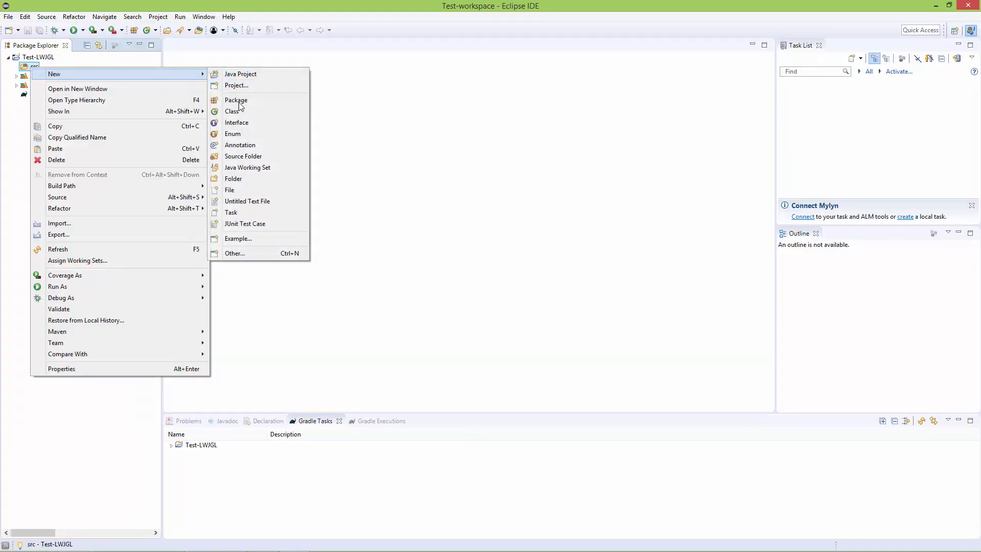
{"action": "left_click", "coordinate": [234, 111]}
{"action": "type", "text": "H"}
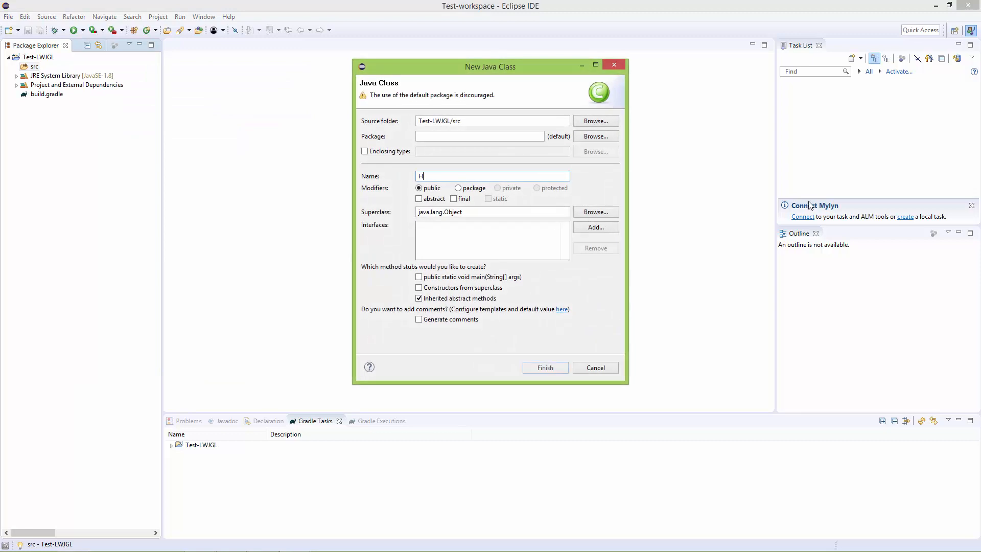
{"action": "type", "text": "elloWo"}
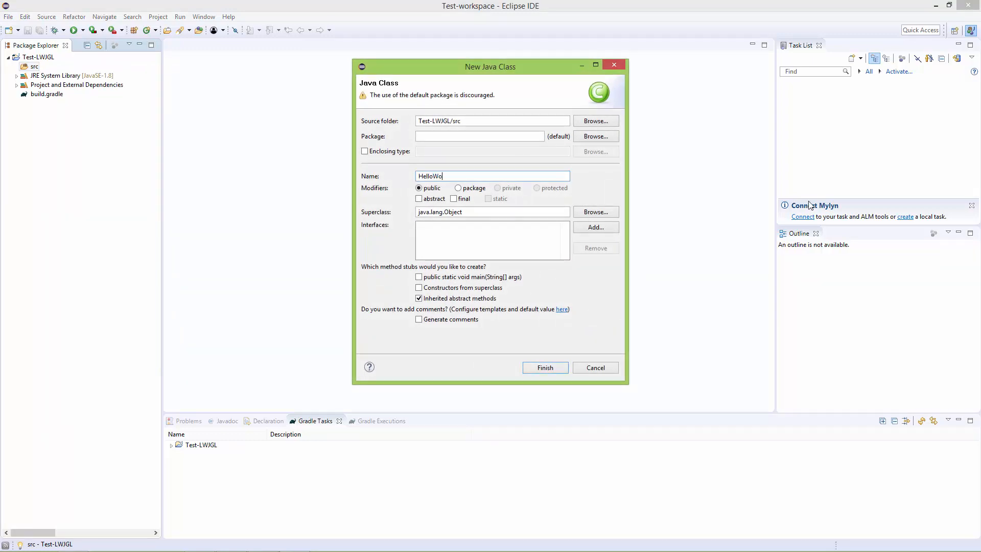
{"action": "type", "text": "rld"}
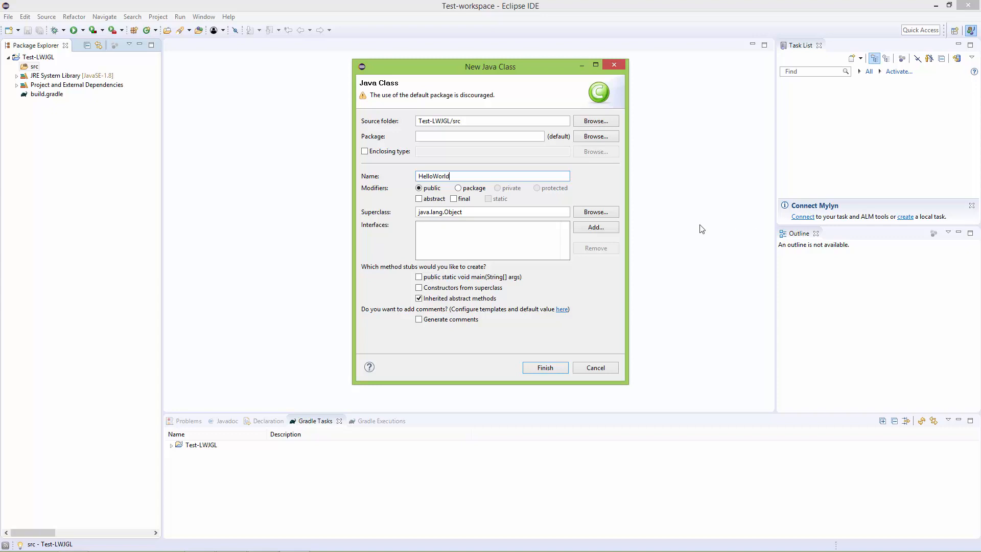
{"action": "left_click", "coordinate": [543, 367]}
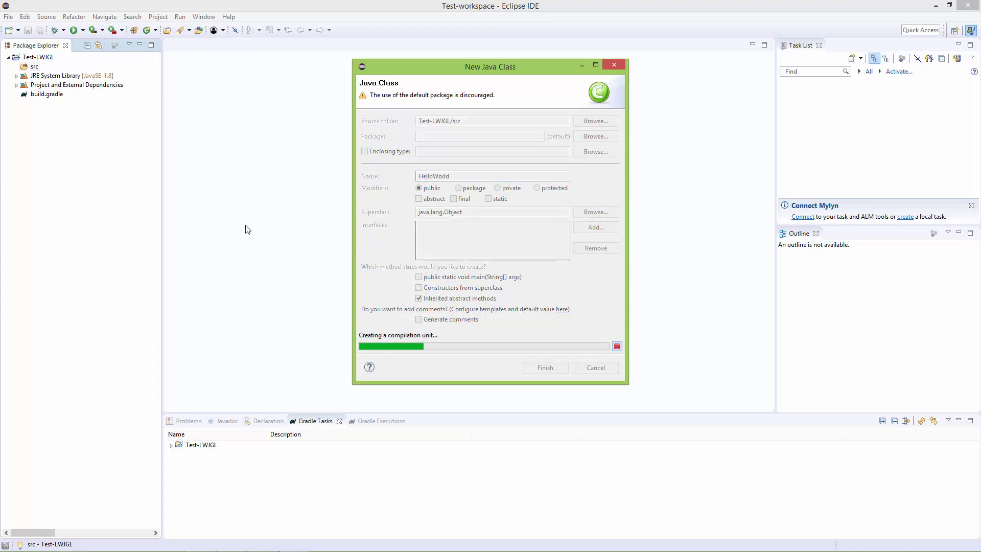
{"action": "left_click", "coordinate": [544, 367]}
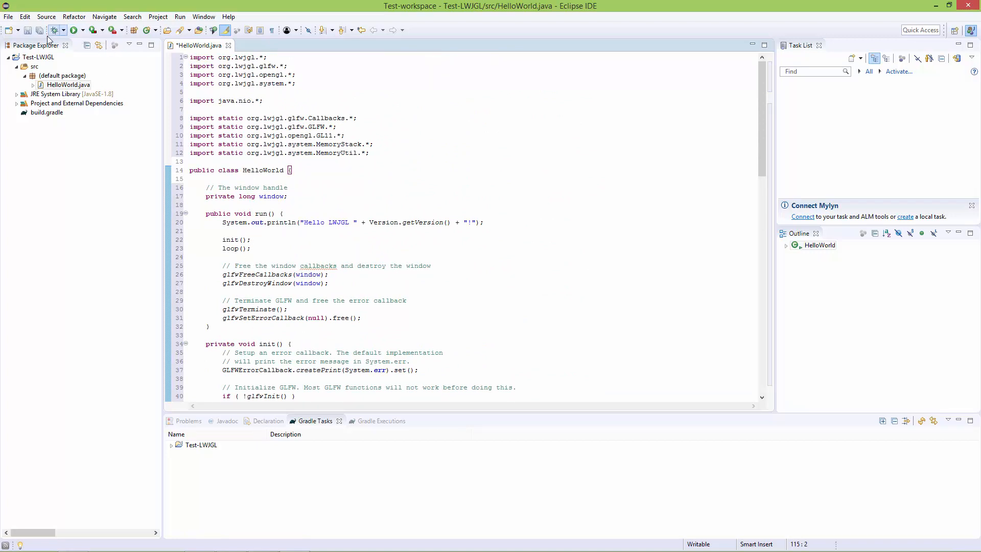
Run HelloWorld as a Java Application, then close the red Hello World window.
{"action": "left_click", "coordinate": [73, 29]}
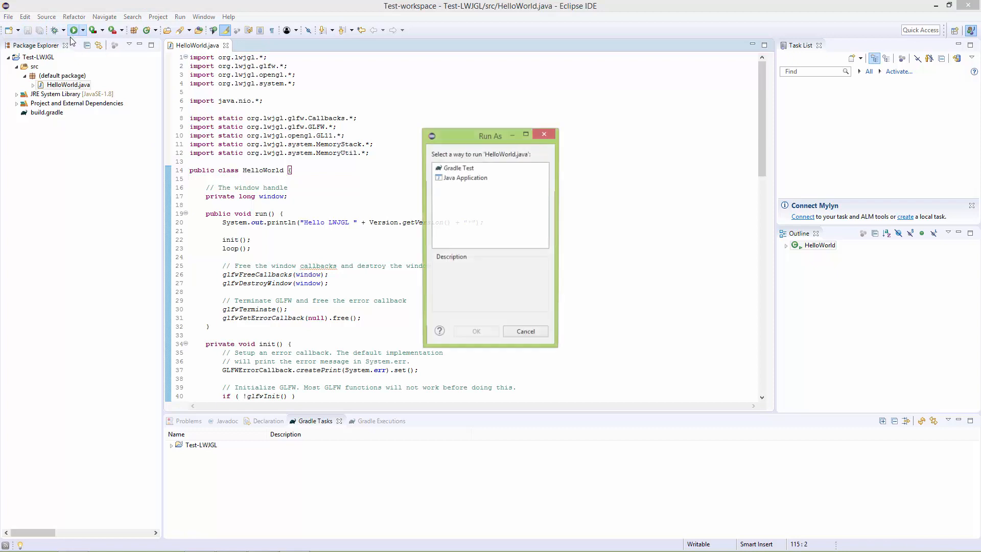
{"action": "left_click", "coordinate": [465, 177]}
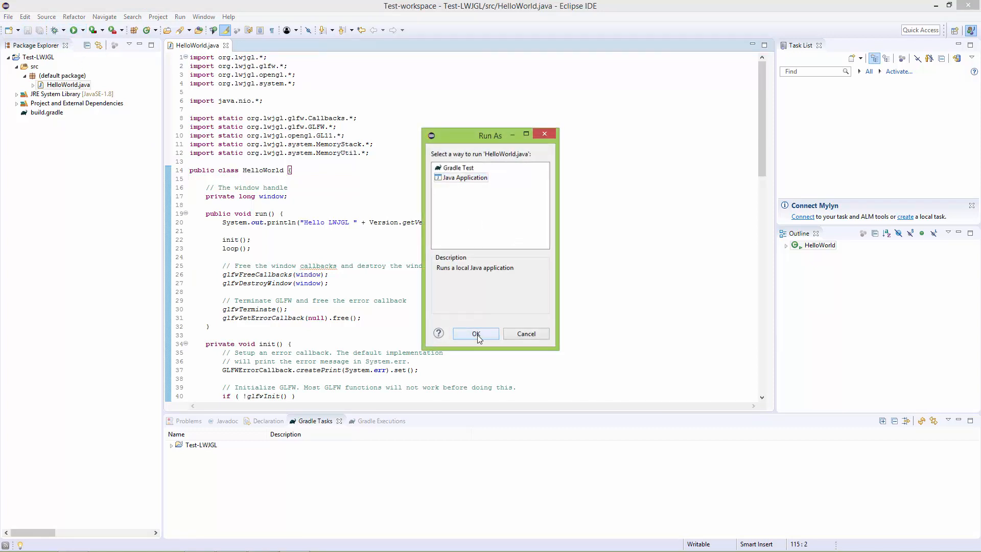
{"action": "left_click", "coordinate": [475, 334]}
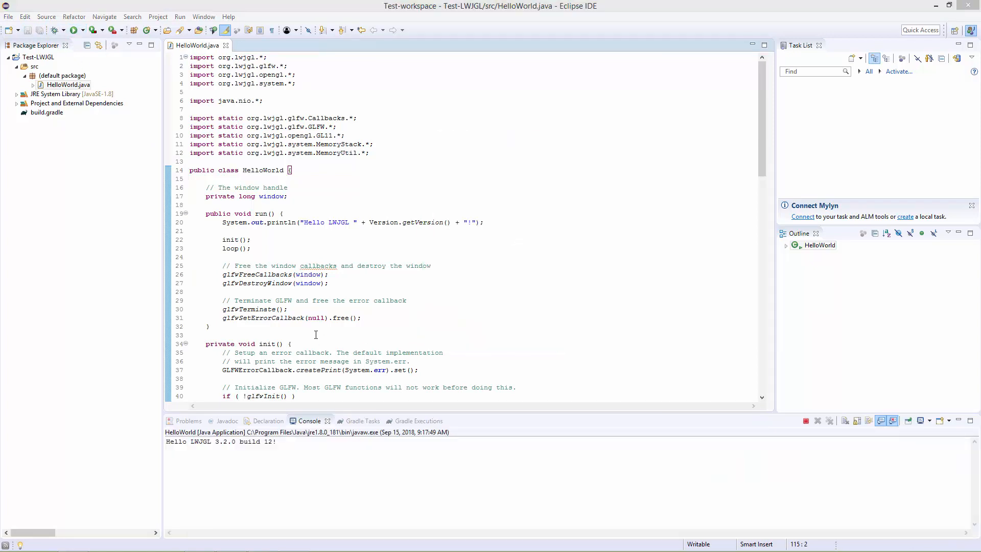
{"action": "left_click", "coordinate": [74, 30]}
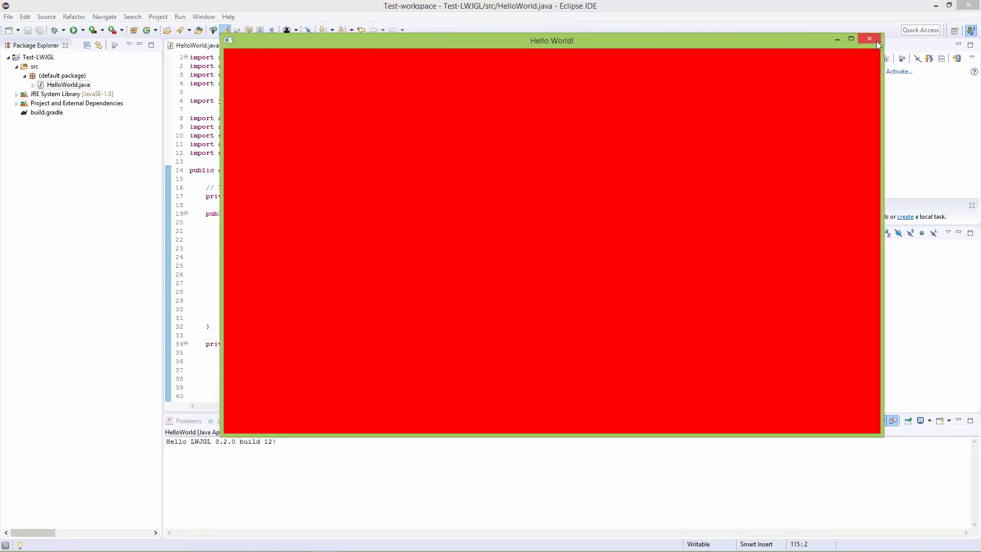
{"action": "left_click", "coordinate": [869, 40]}
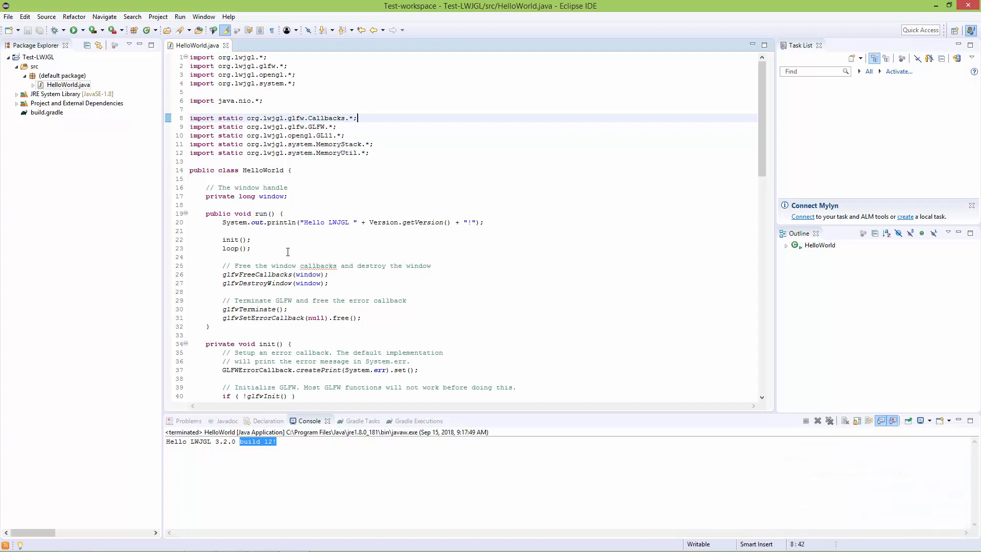
{"action": "mouse_move", "coordinate": [449, 119]}
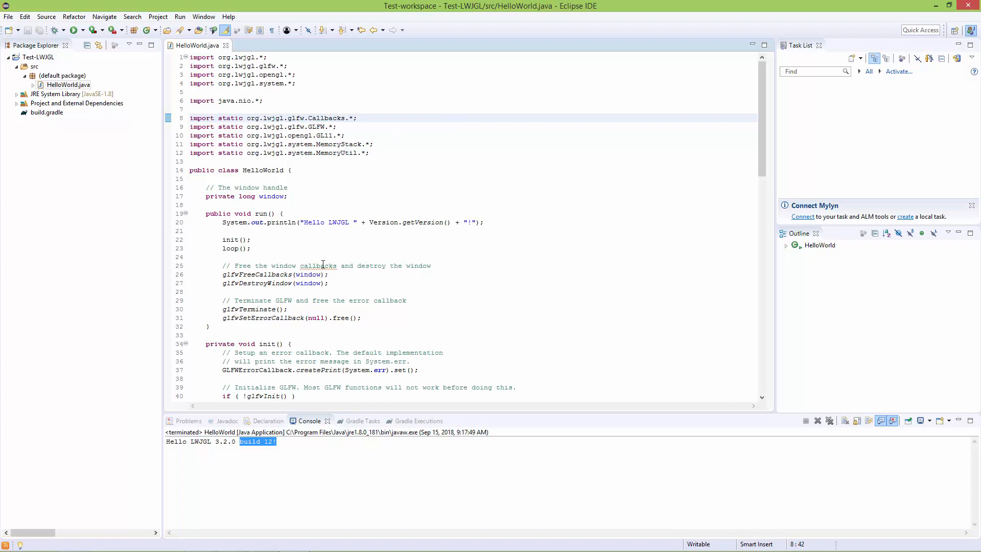
{"action": "mouse_move", "coordinate": [320, 260]}
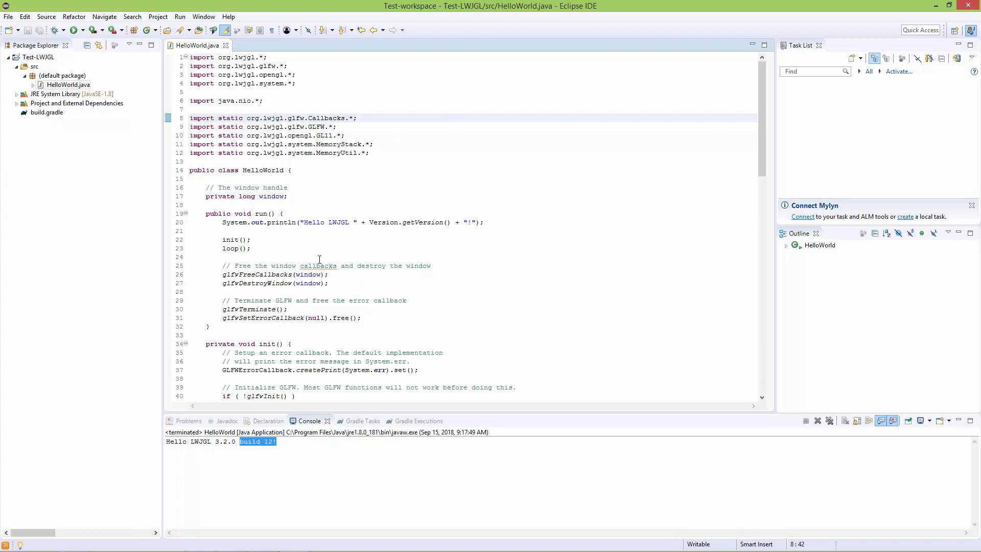
{"action": "mouse_move", "coordinate": [319, 251]}
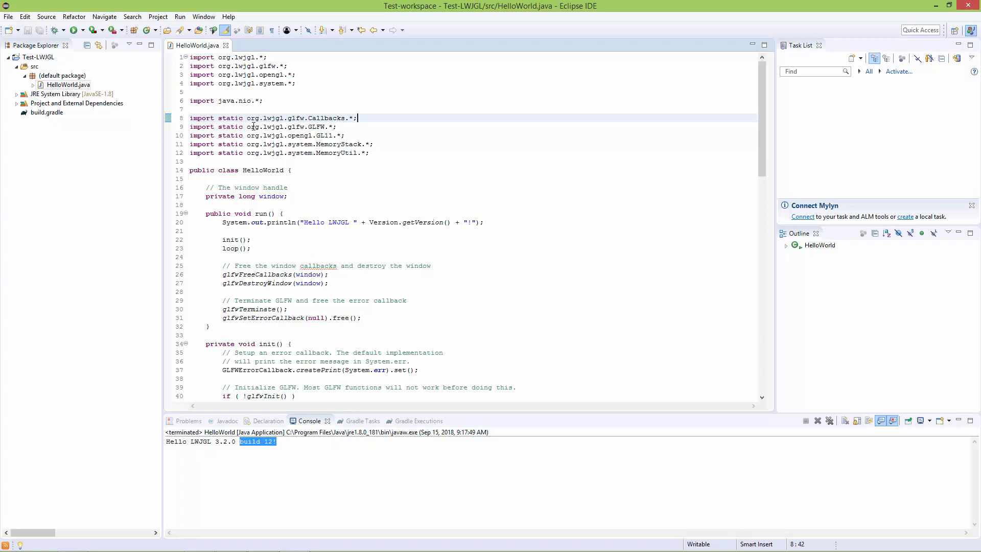
Open the Eclipse Marketplace from the Help menu.
{"action": "left_click", "coordinate": [228, 16]}
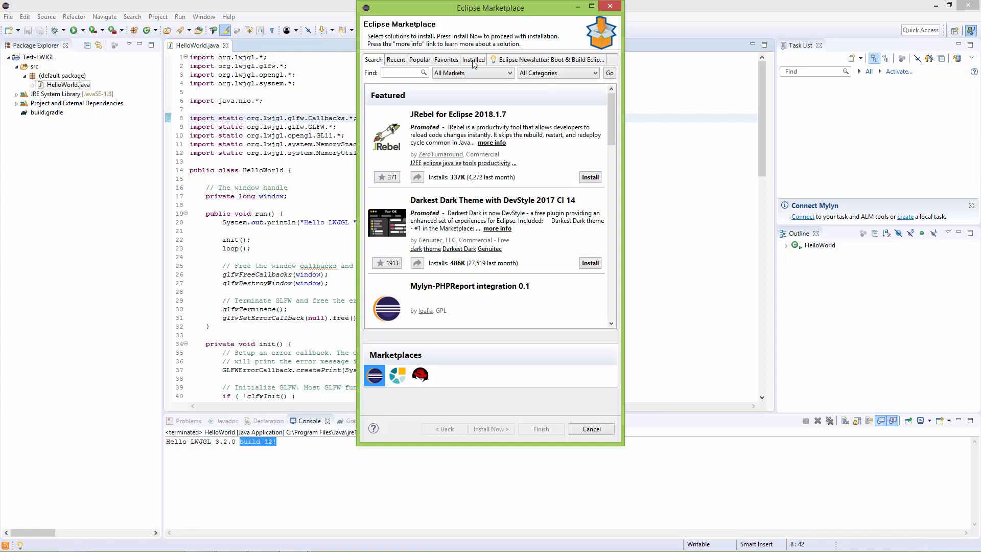
Check installed plugins, search 'gradle' to confirm Buildship Gradle Integration 2.0, then close the Marketplace.
{"action": "left_click", "coordinate": [473, 60]}
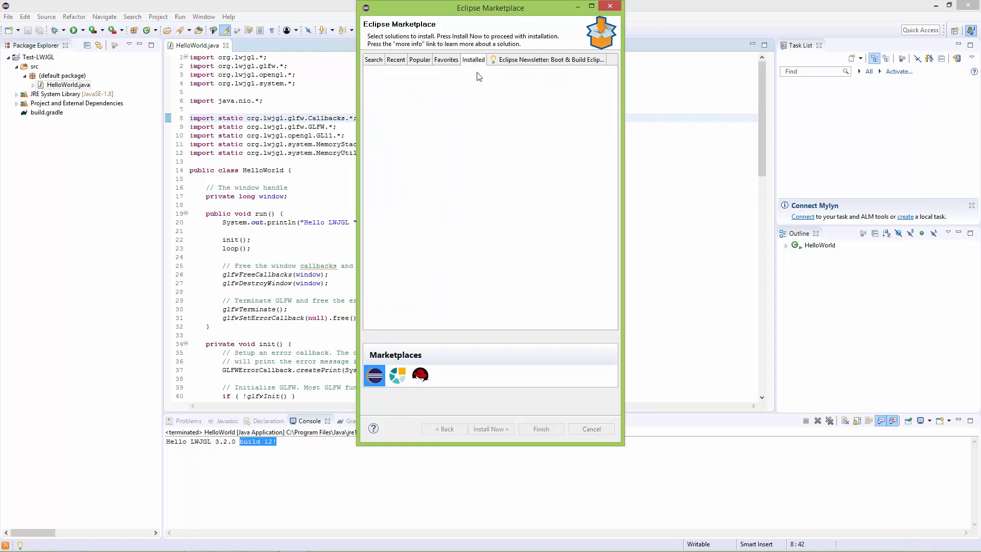
{"action": "left_click", "coordinate": [474, 59]}
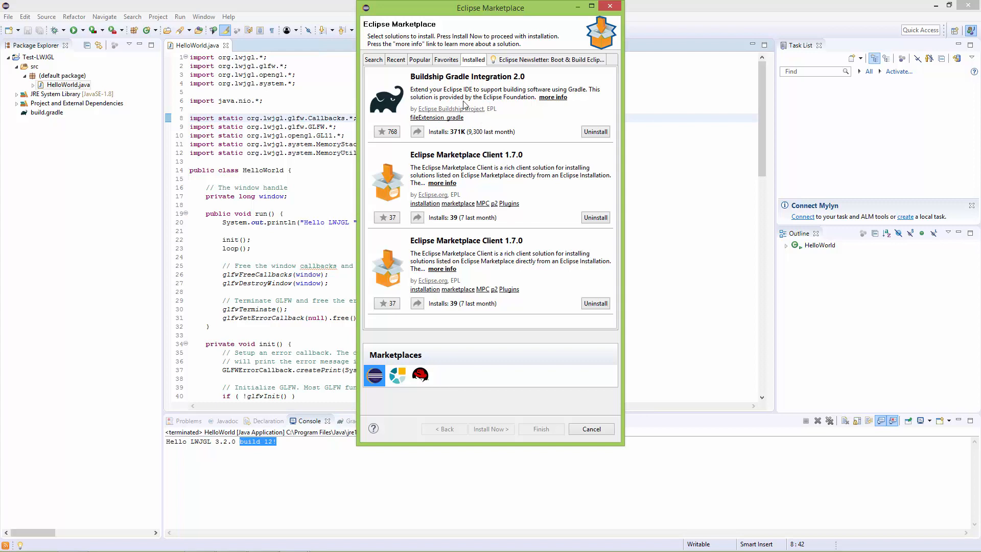
{"action": "mouse_move", "coordinate": [475, 89]}
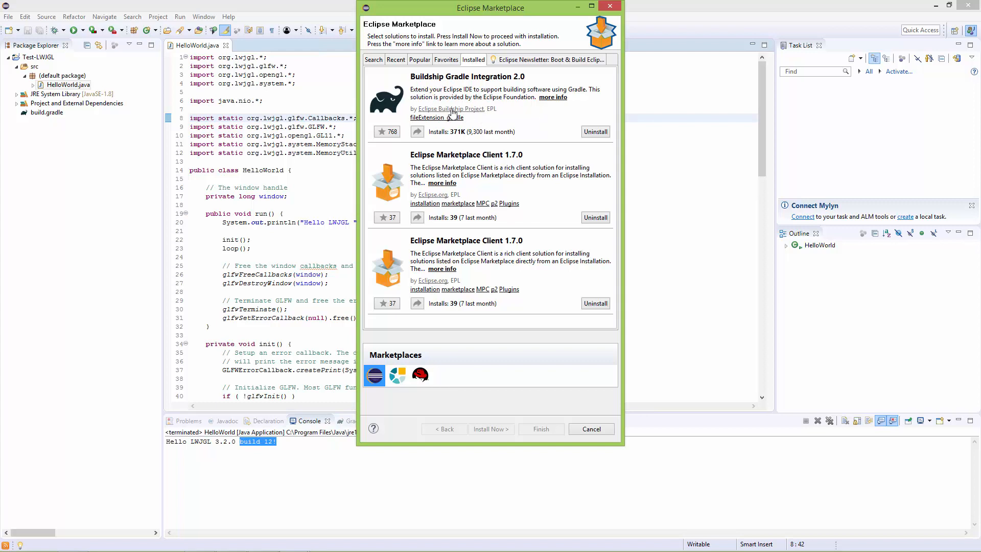
{"action": "mouse_move", "coordinate": [402, 87]}
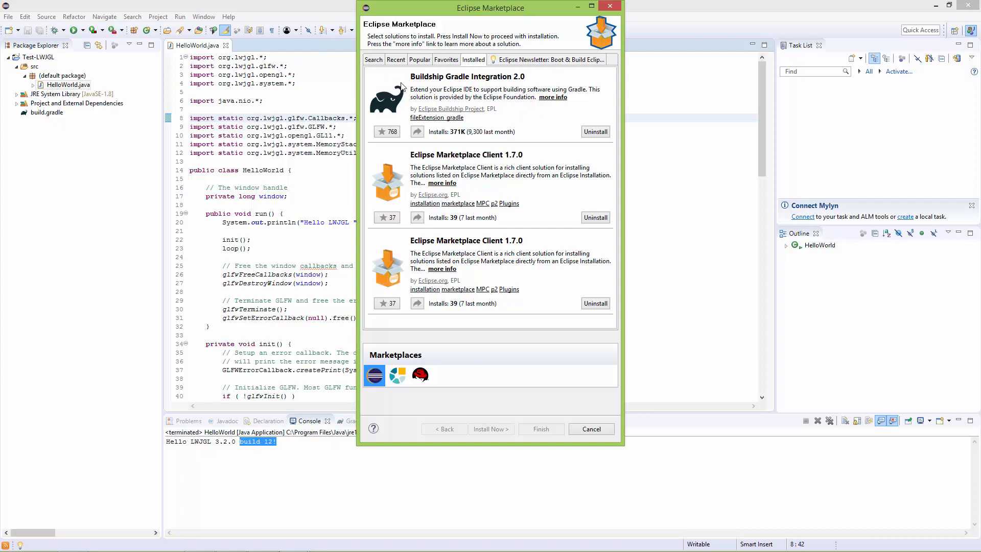
{"action": "left_click", "coordinate": [374, 59]}
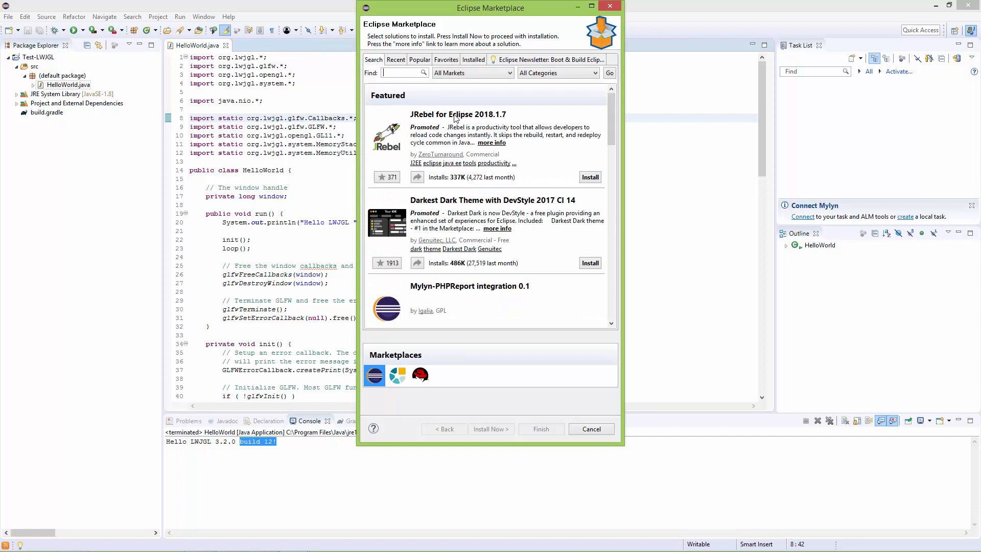
{"action": "type", "text": "gradle"}
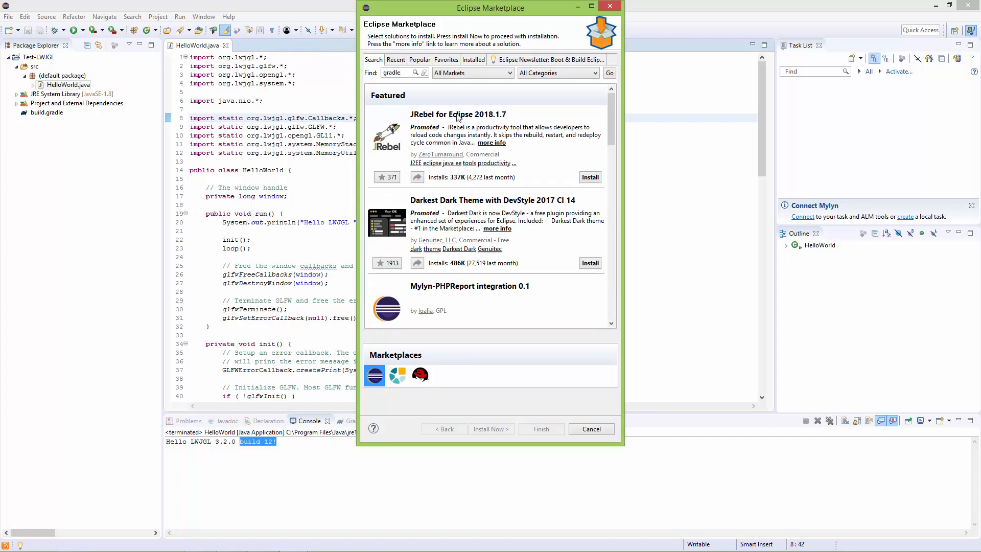
{"action": "left_click", "coordinate": [374, 375]}
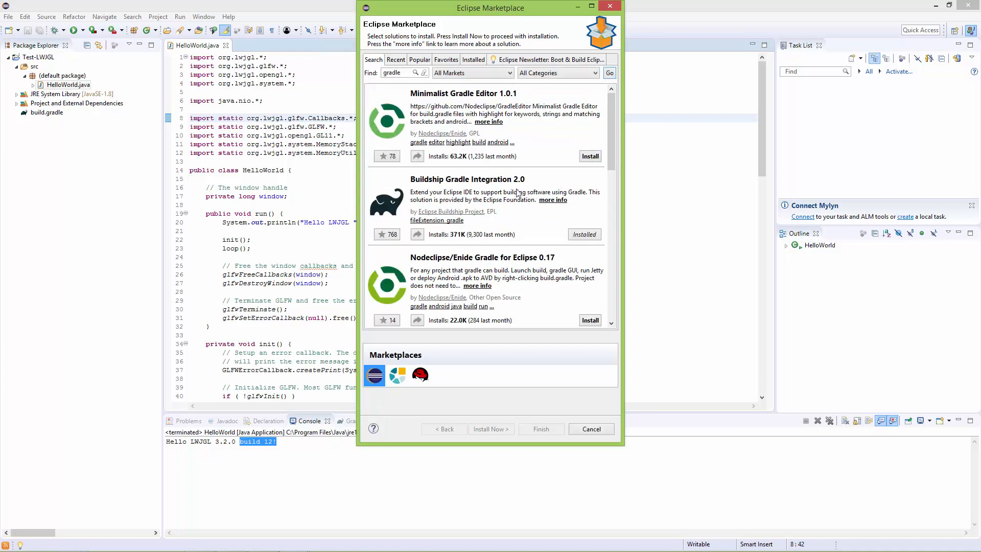
{"action": "mouse_move", "coordinate": [516, 192]}
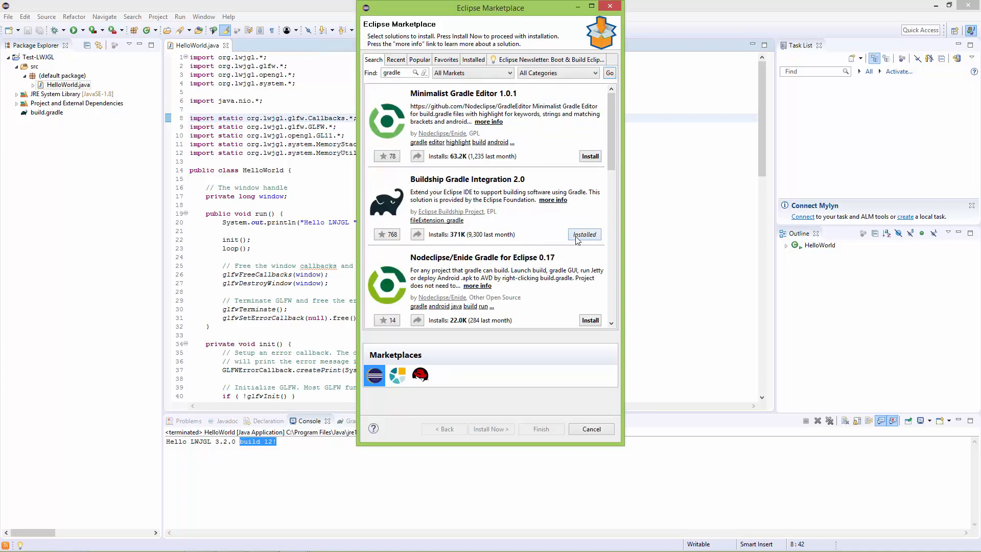
{"action": "mouse_move", "coordinate": [561, 243]}
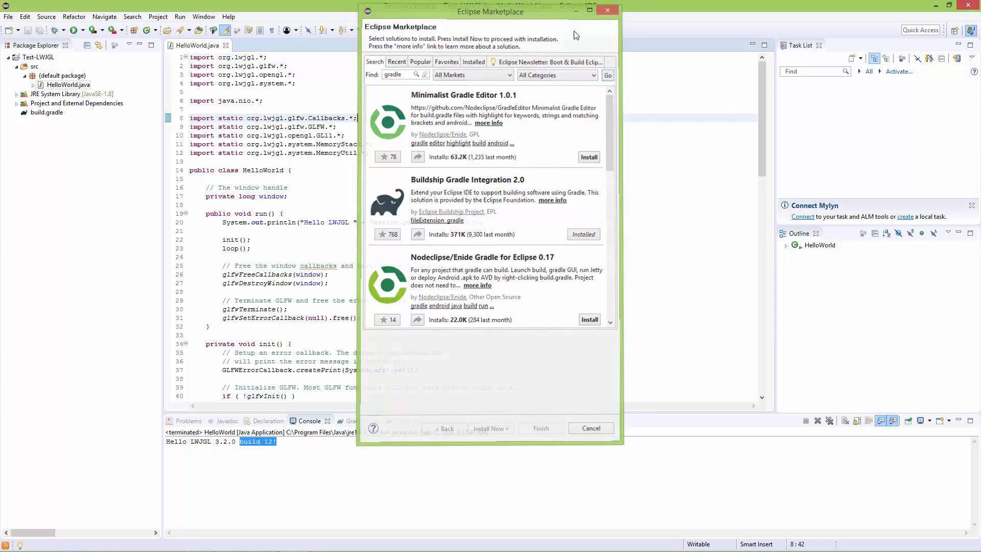
{"action": "left_click", "coordinate": [590, 428]}
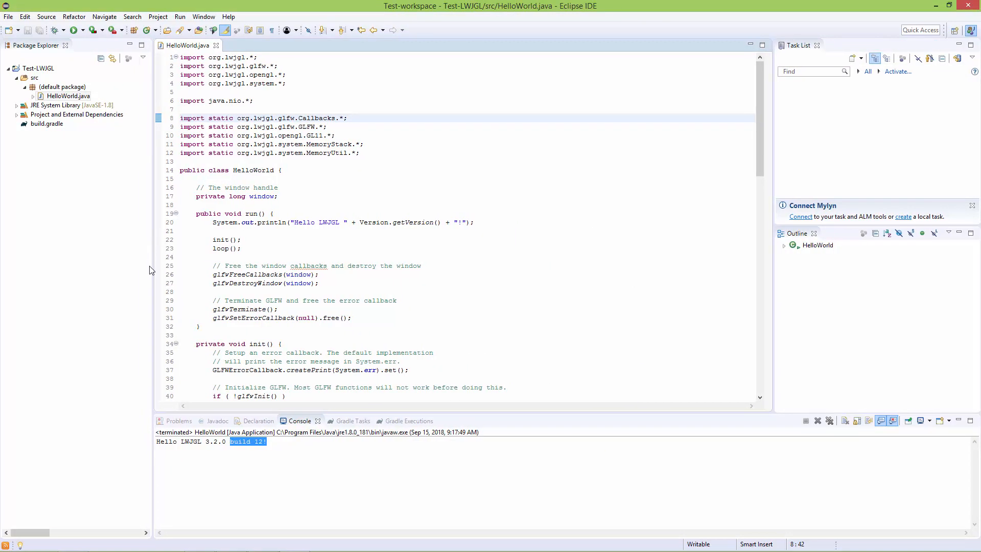
{"action": "mouse_move", "coordinate": [286, 269]}
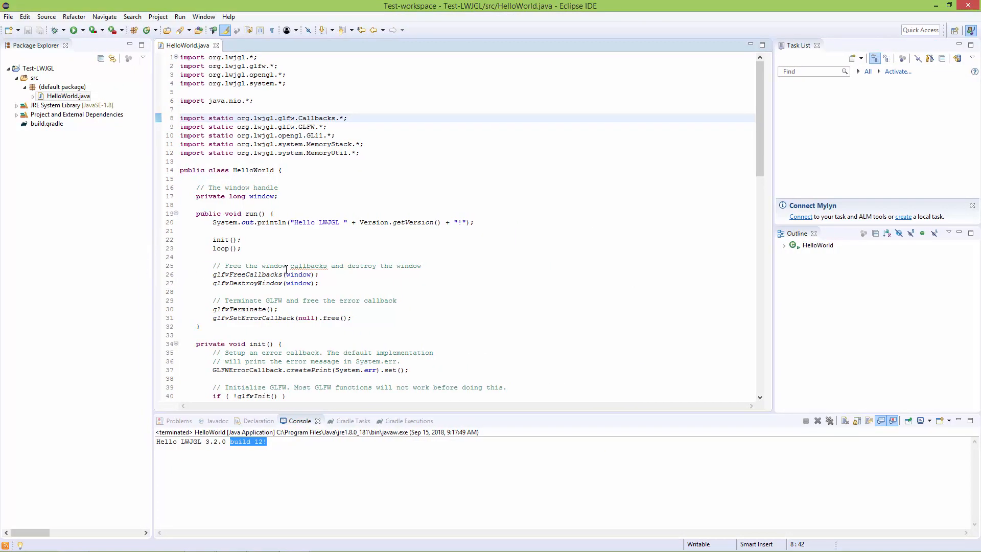